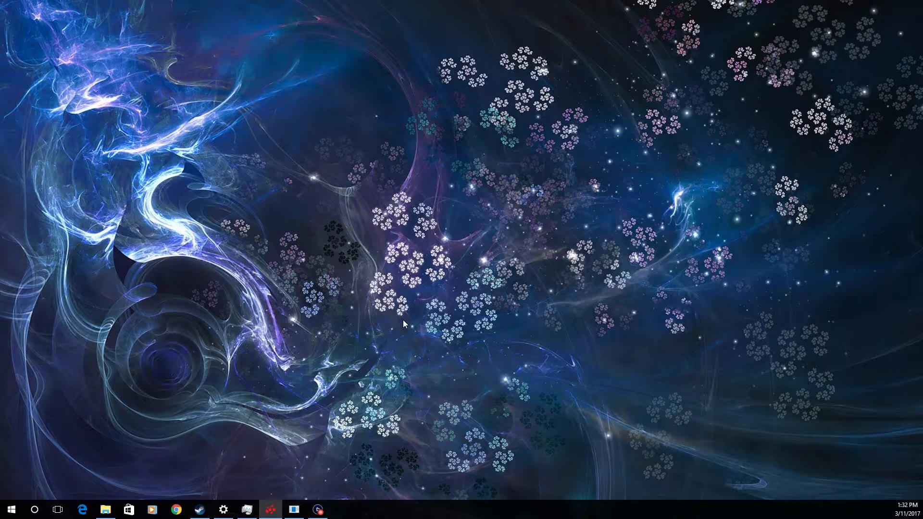
pyautogui.moveTo(323, 288)
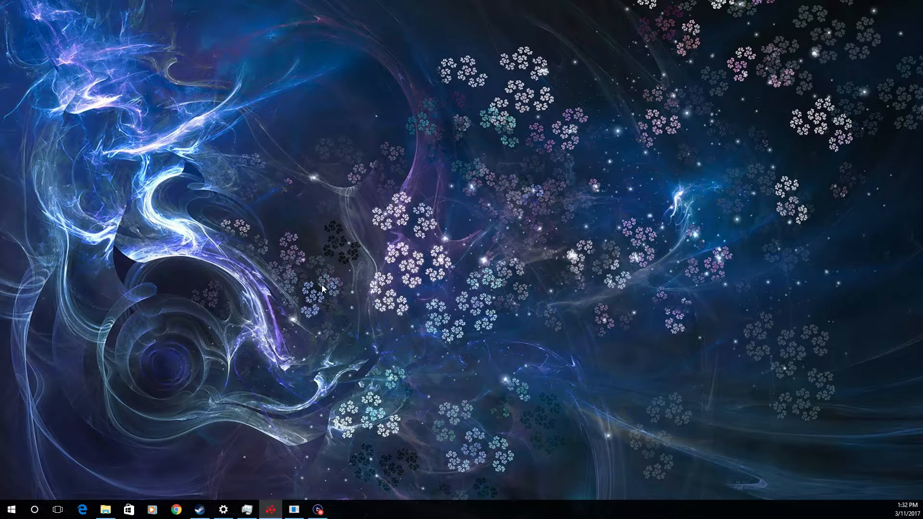
pyautogui.moveTo(329, 261)
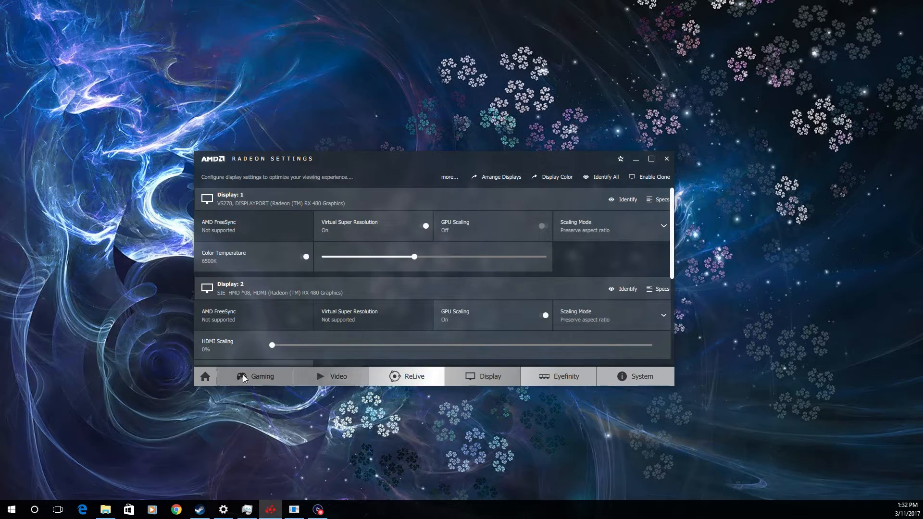
pyautogui.click(204, 376)
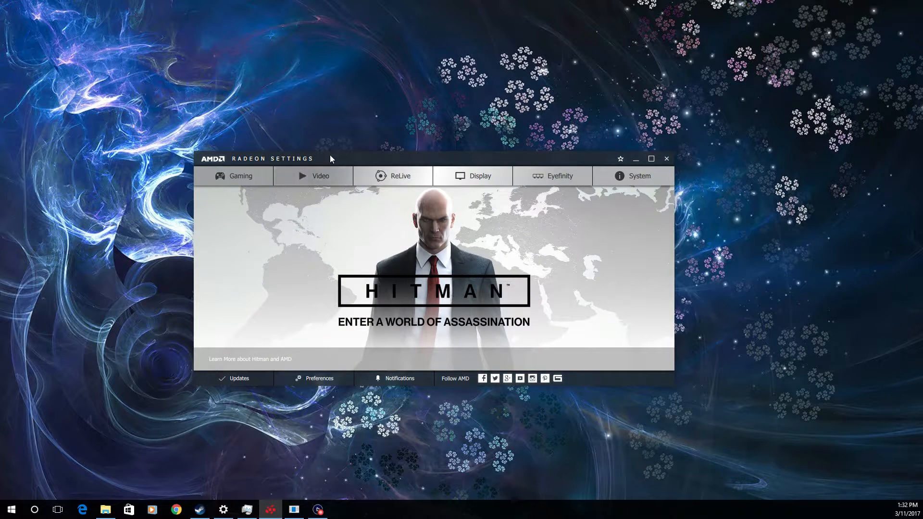
pyautogui.moveTo(371, 344)
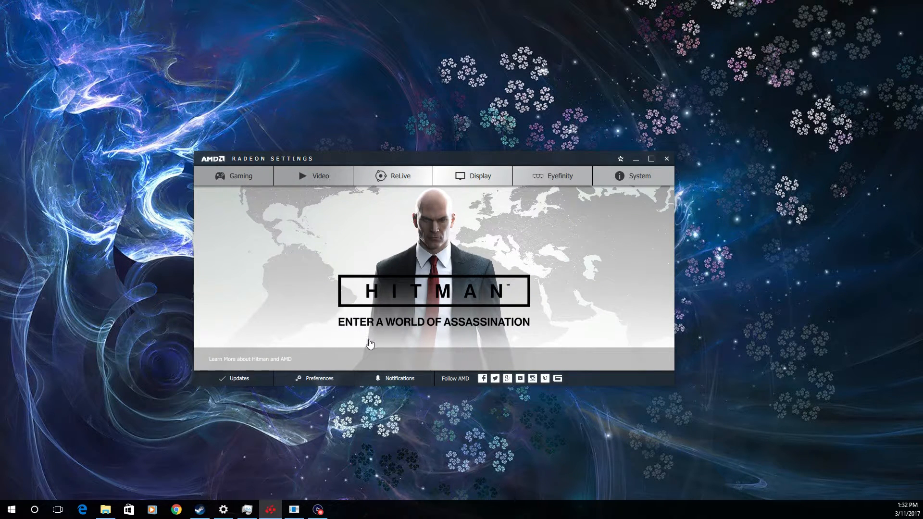
pyautogui.moveTo(266, 250)
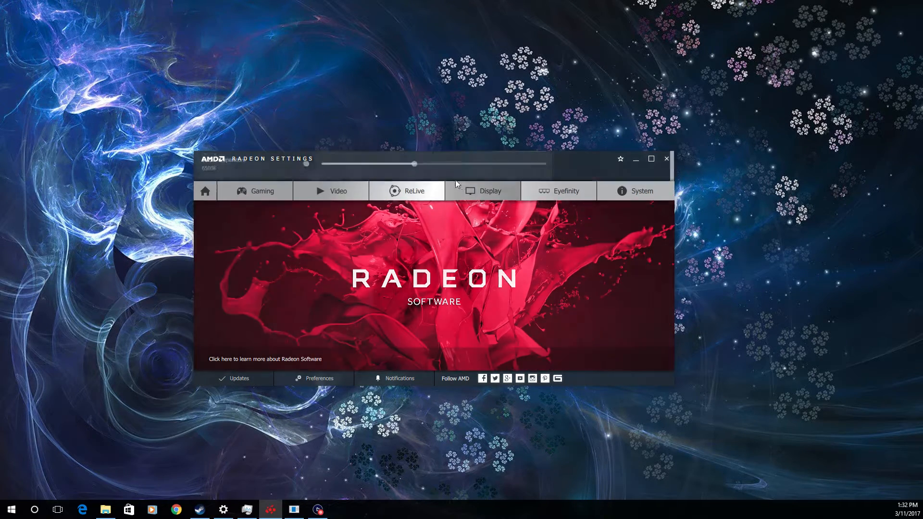
pyautogui.click(481, 190)
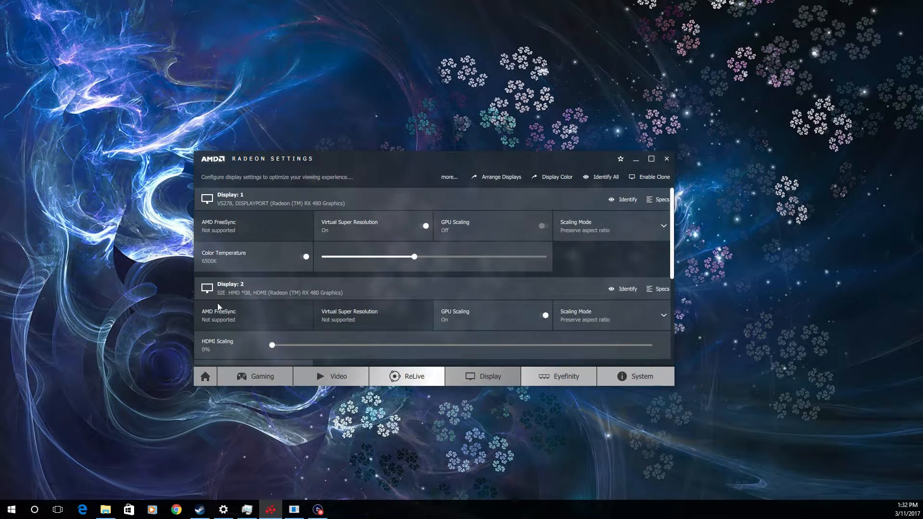
pyautogui.moveTo(248, 300)
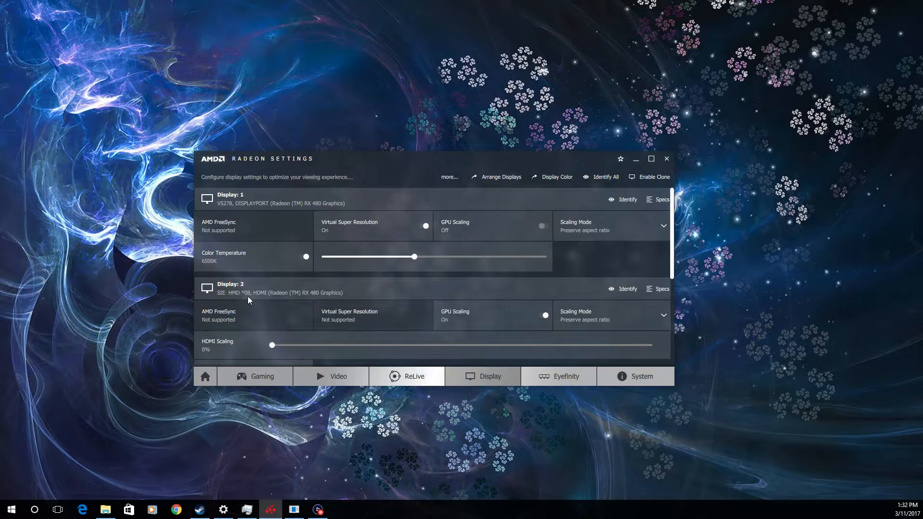
pyautogui.moveTo(256, 299)
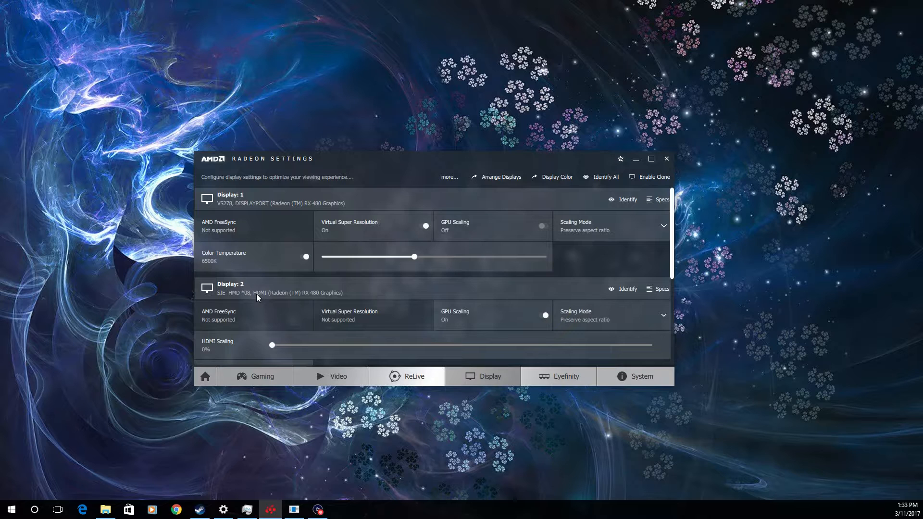
pyautogui.moveTo(394, 328)
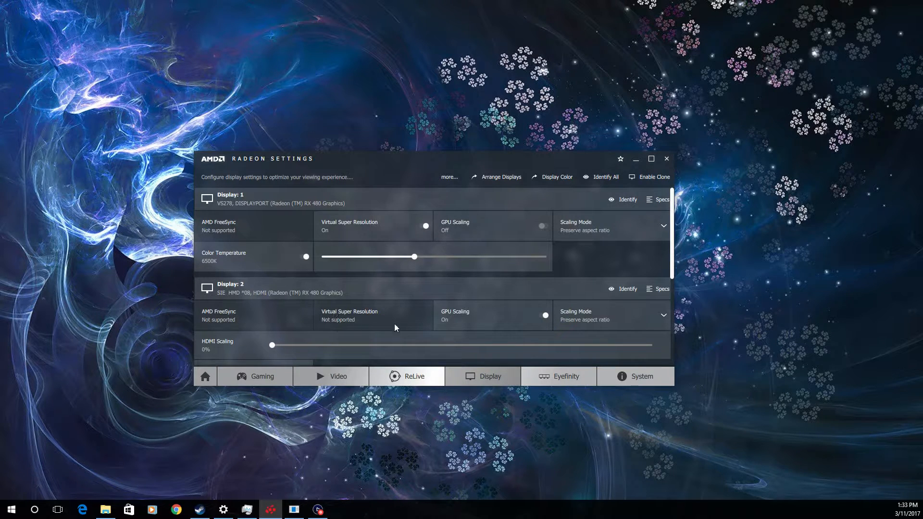
pyautogui.moveTo(372, 329)
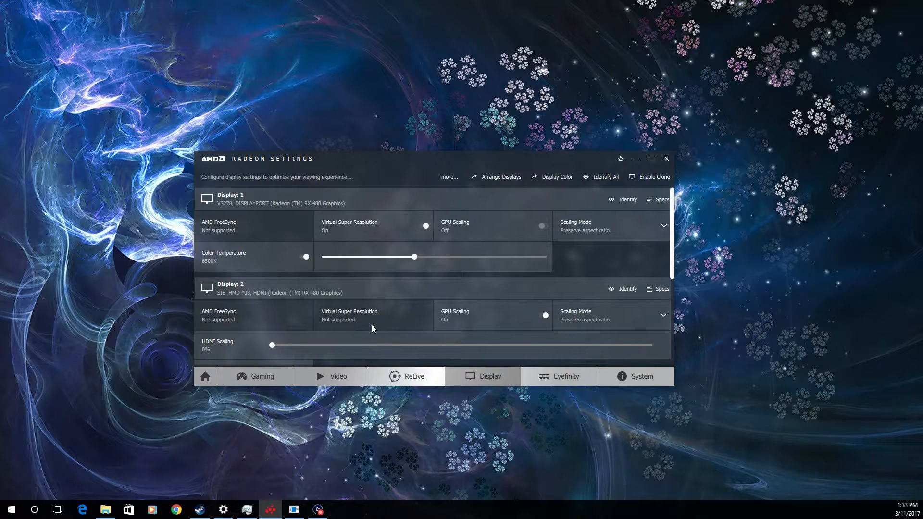
pyautogui.moveTo(370, 325)
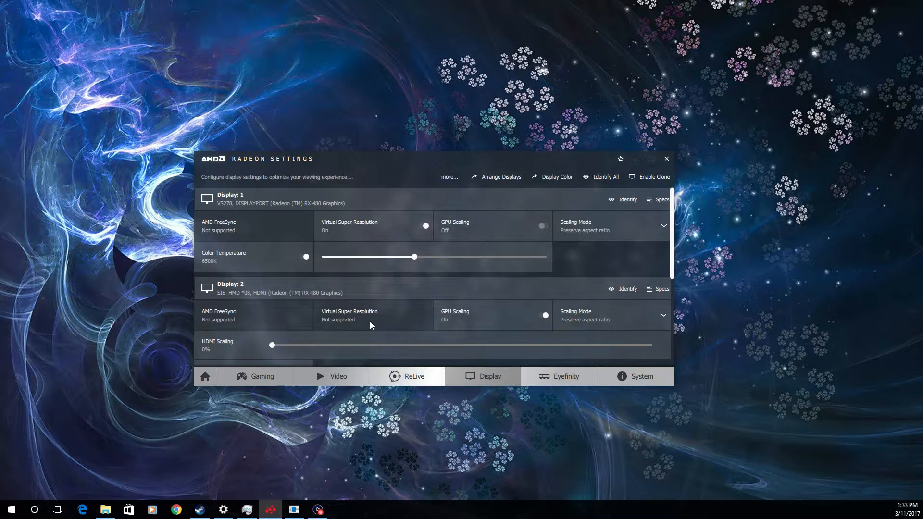
pyautogui.moveTo(348, 222)
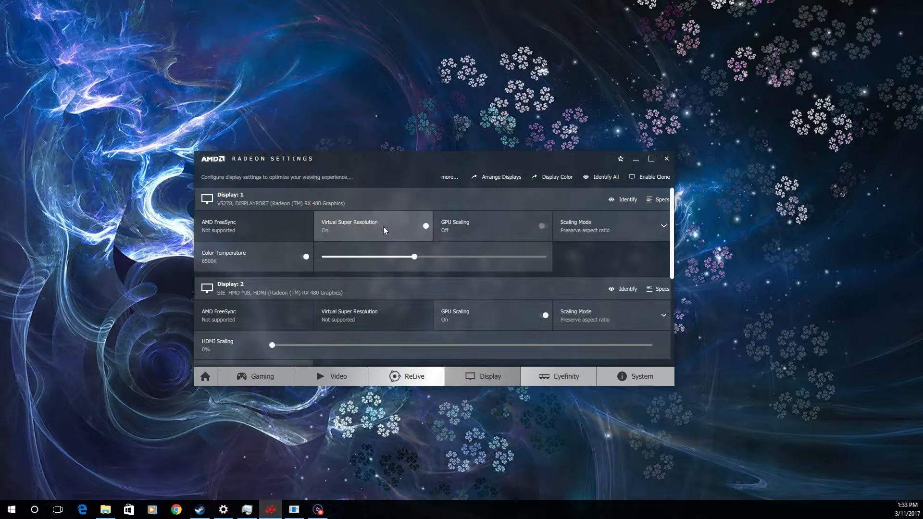
pyautogui.moveTo(425, 228)
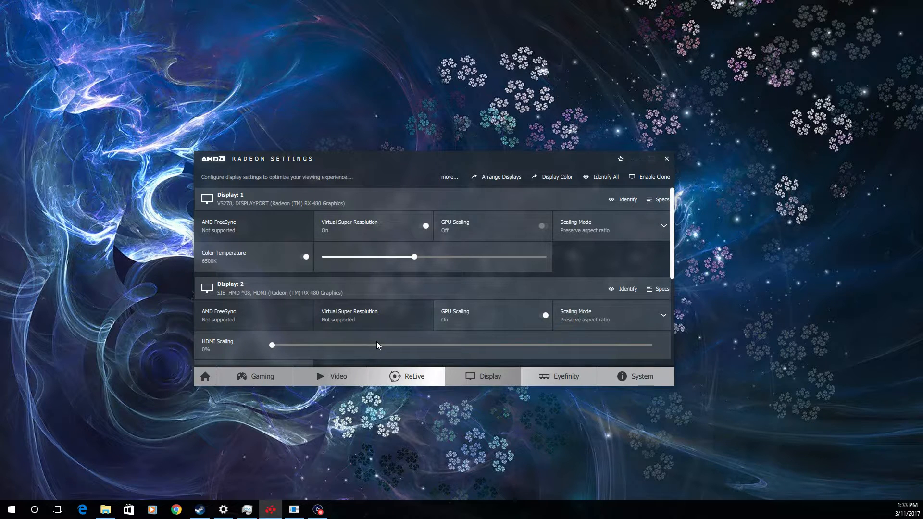
pyautogui.moveTo(416, 327)
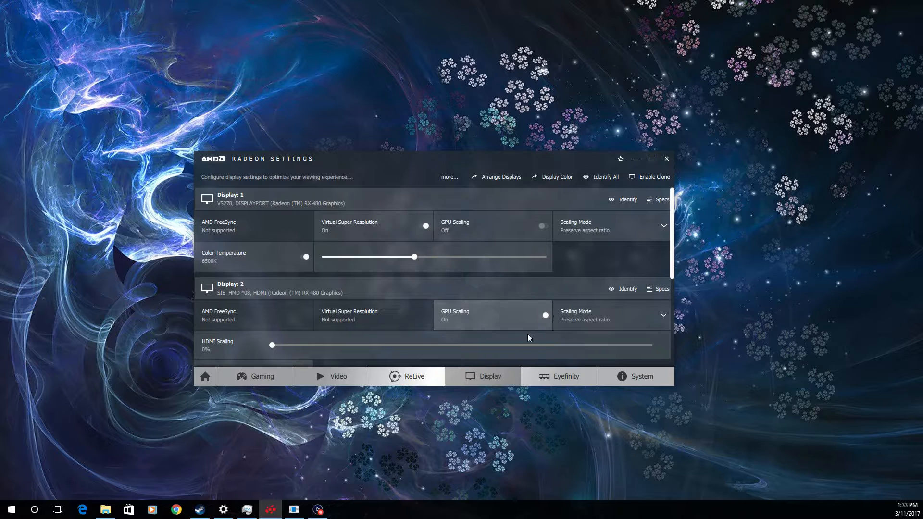
pyautogui.moveTo(542, 323)
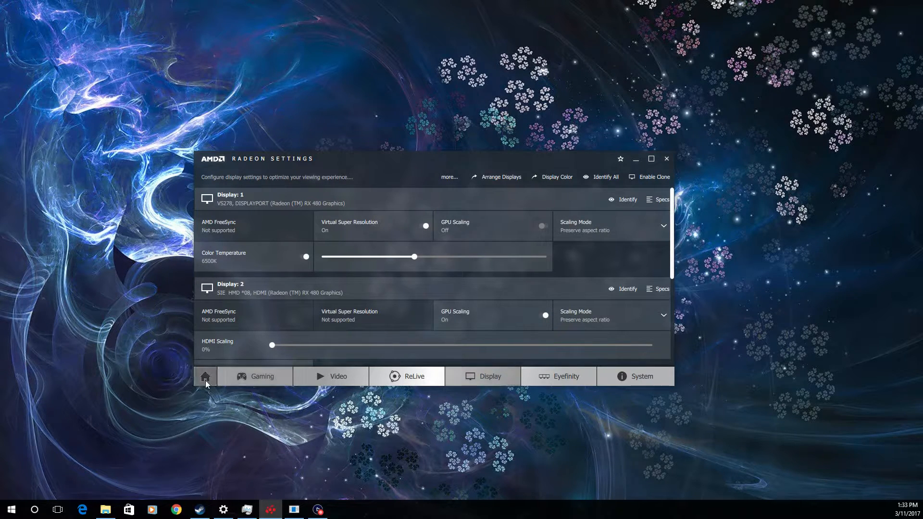
# - From the Radeon Settings home page, go to Preferences and launch Radeon Additional Settings
pyautogui.click(204, 376)
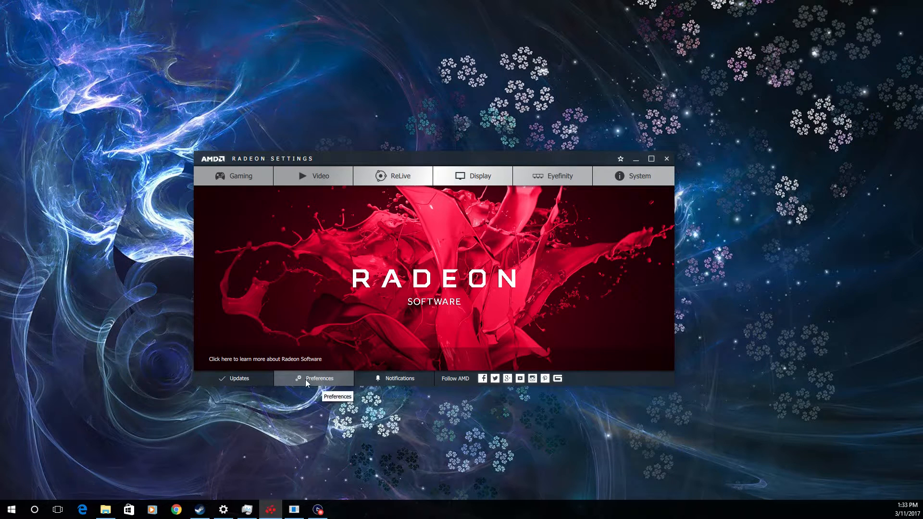
pyautogui.click(319, 378)
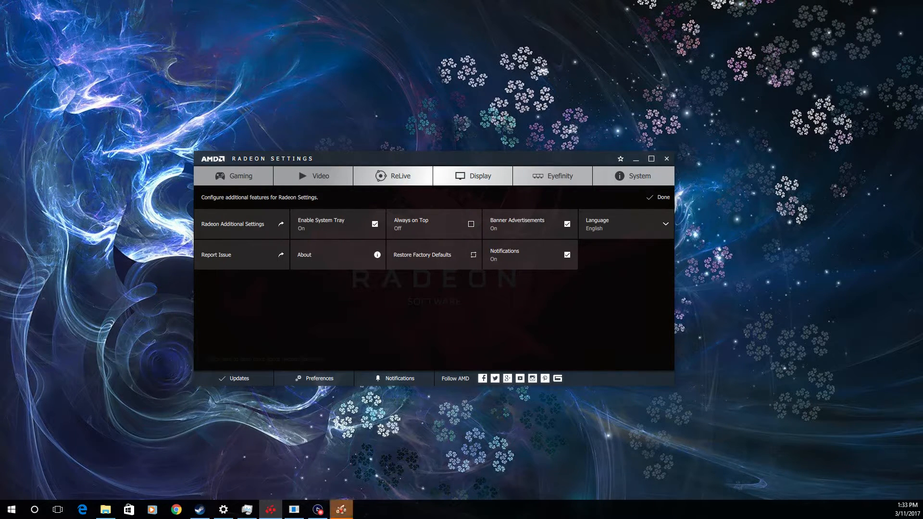
pyautogui.click(282, 224)
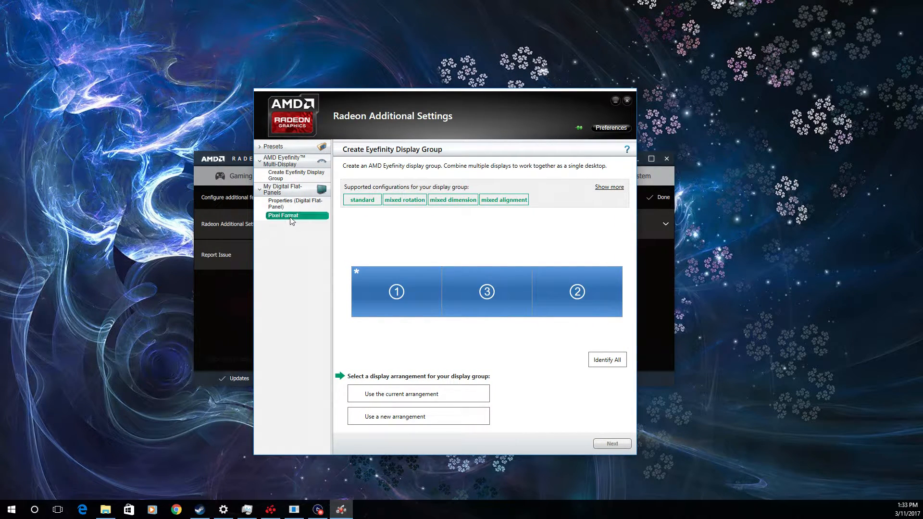
# - Under Pixel Format, choose RGB 4:4:4 PC Standard (Full RGB) for the SIE HMD headset
pyautogui.click(283, 216)
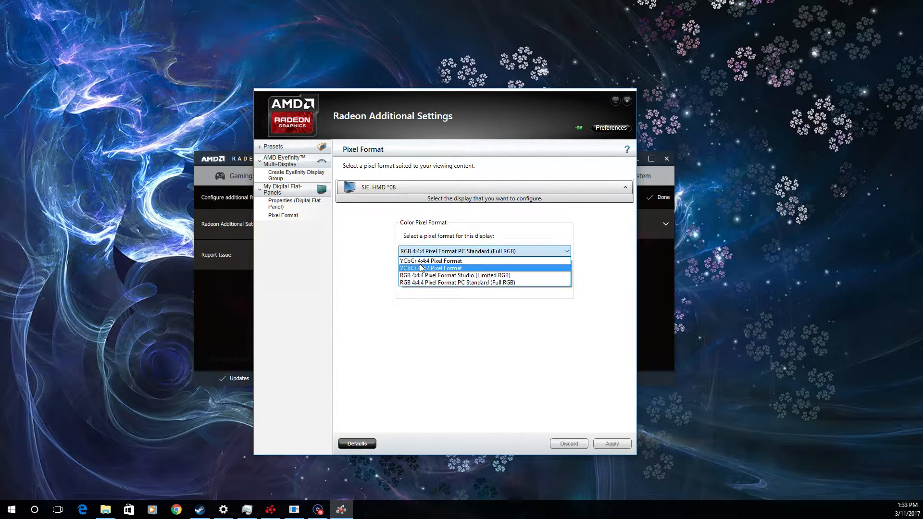
pyautogui.moveTo(429, 260)
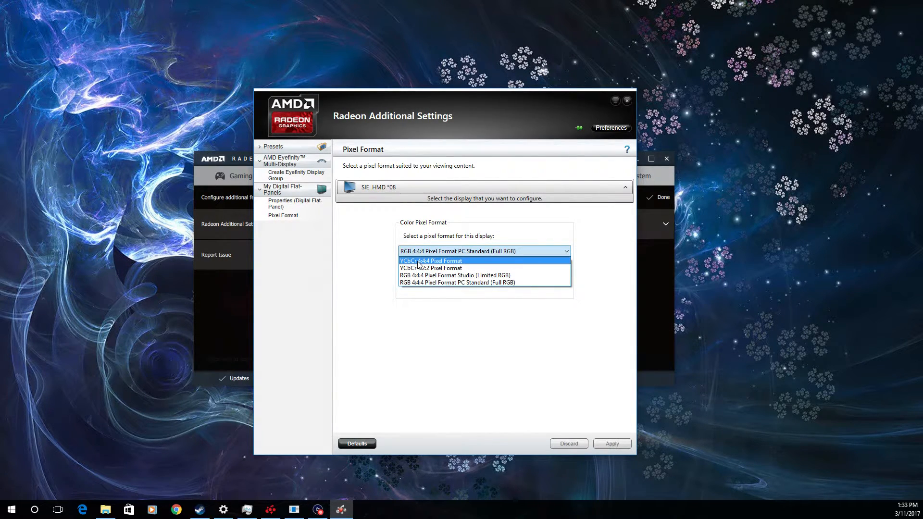
pyautogui.moveTo(432, 263)
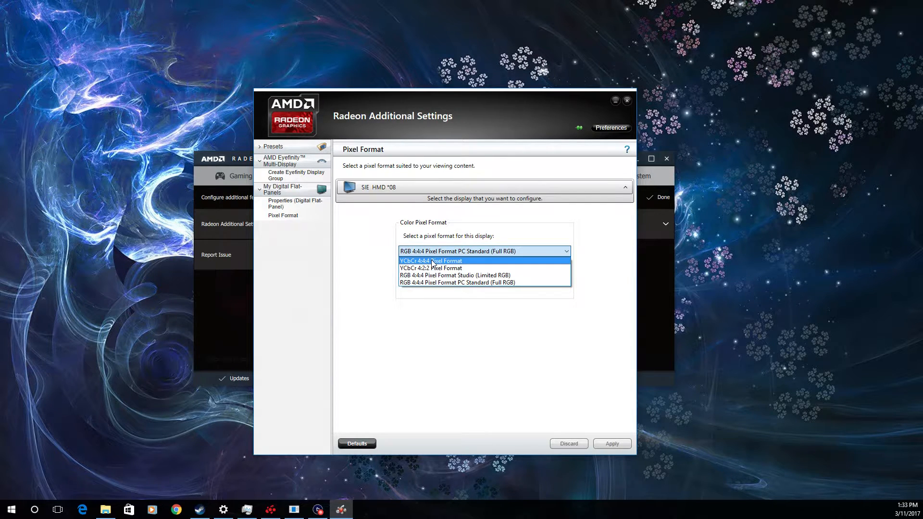
pyautogui.moveTo(429, 283)
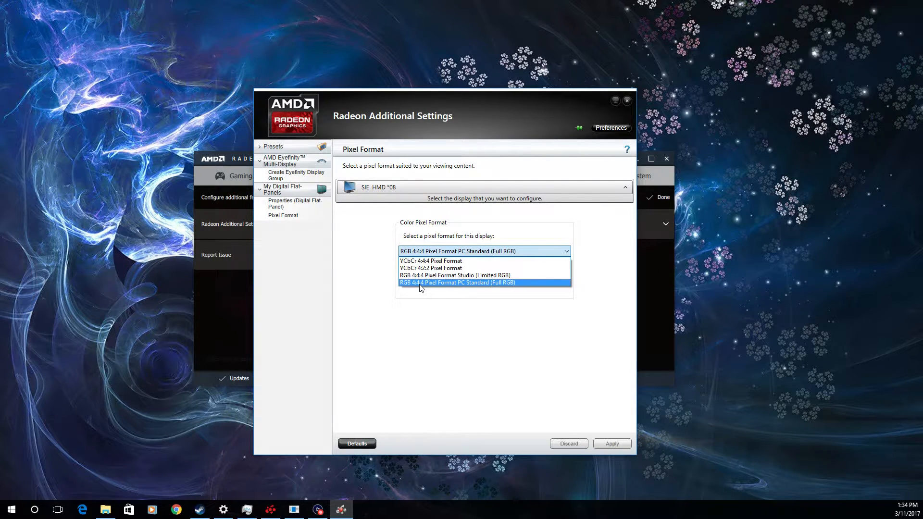
pyautogui.click(458, 283)
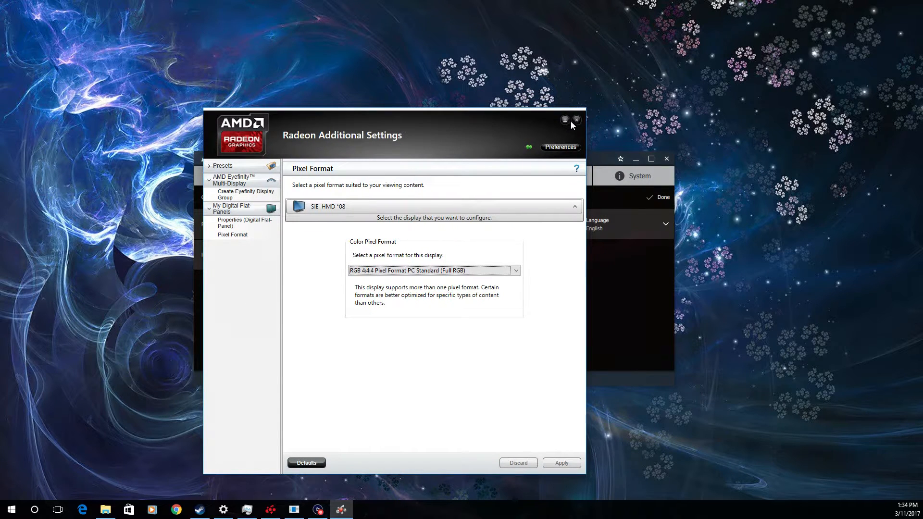
pyautogui.moveTo(57, 509)
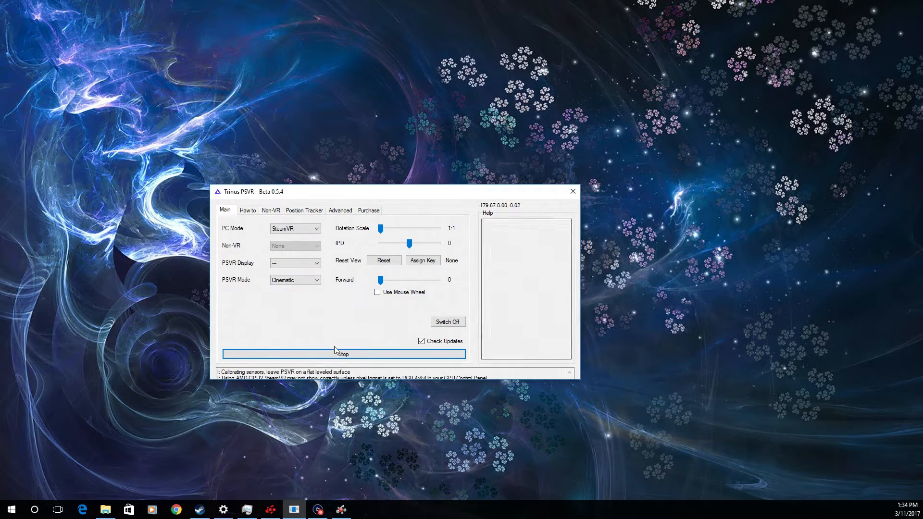
pyautogui.moveTo(314, 336)
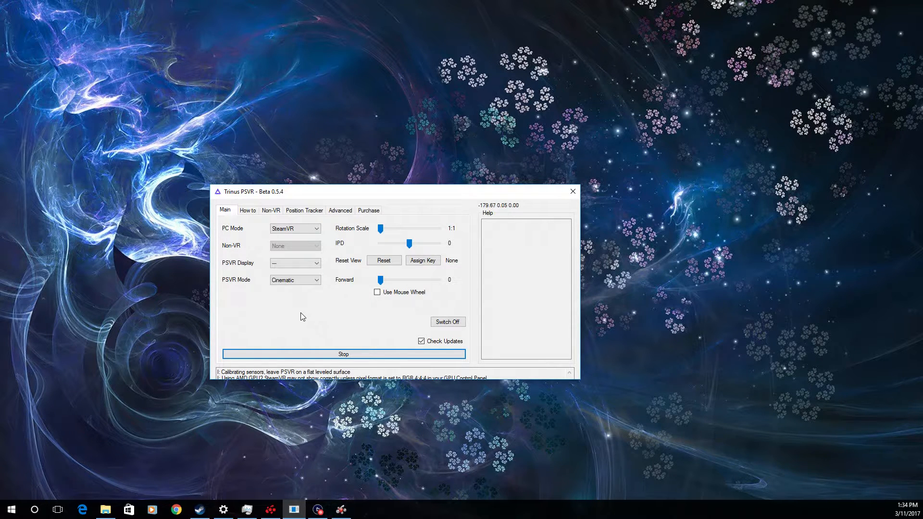
# - Leave PC Mode on SteamVR and switch to the How to guide's Connect diagram
pyautogui.click(315, 229)
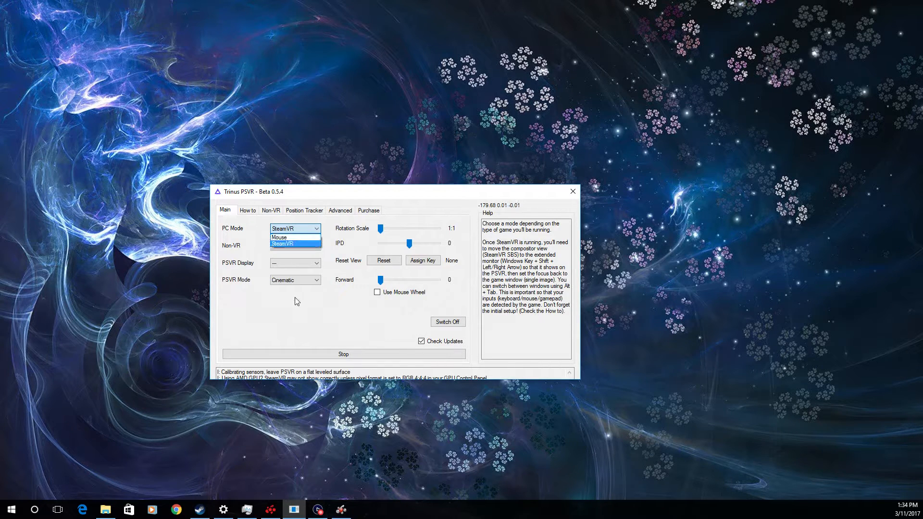
pyautogui.click(286, 243)
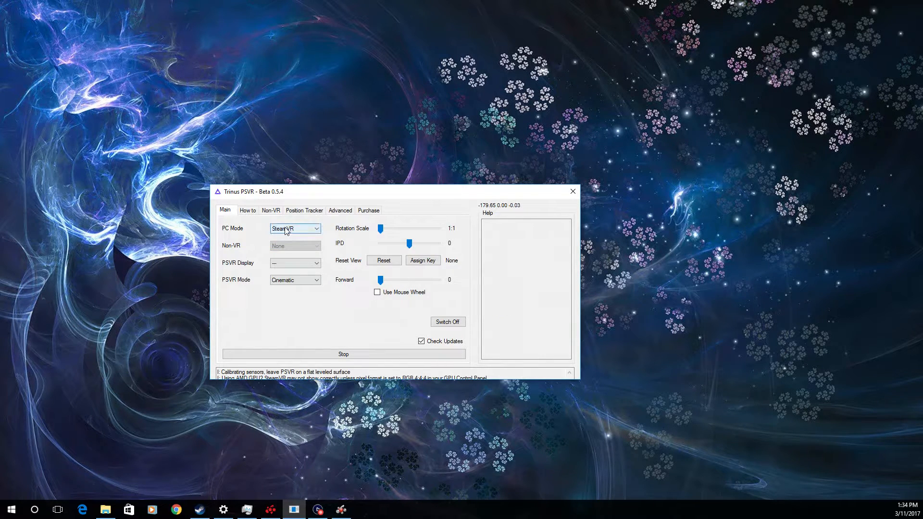
pyautogui.click(316, 229)
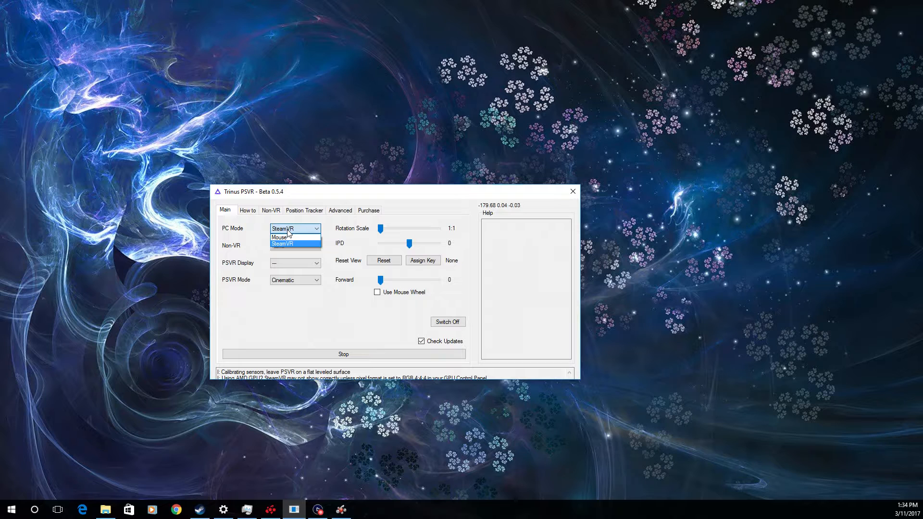
pyautogui.moveTo(268, 225)
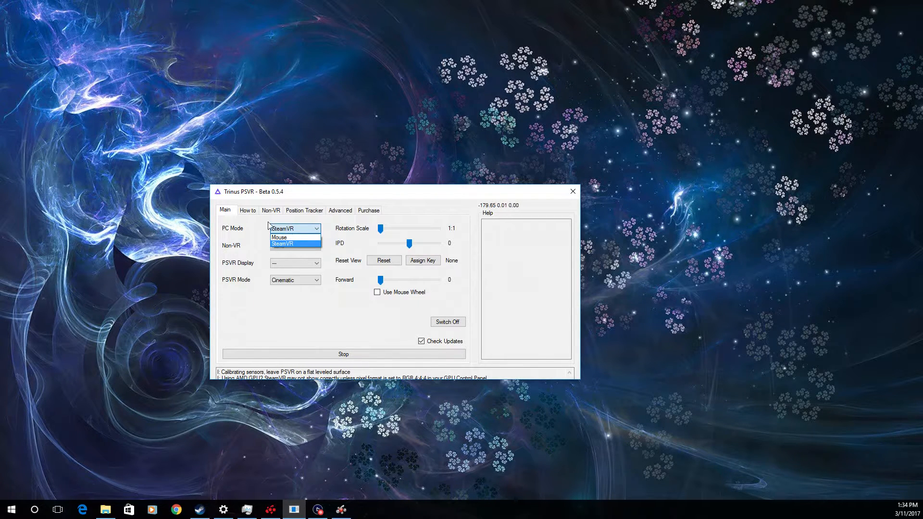
pyautogui.click(247, 211)
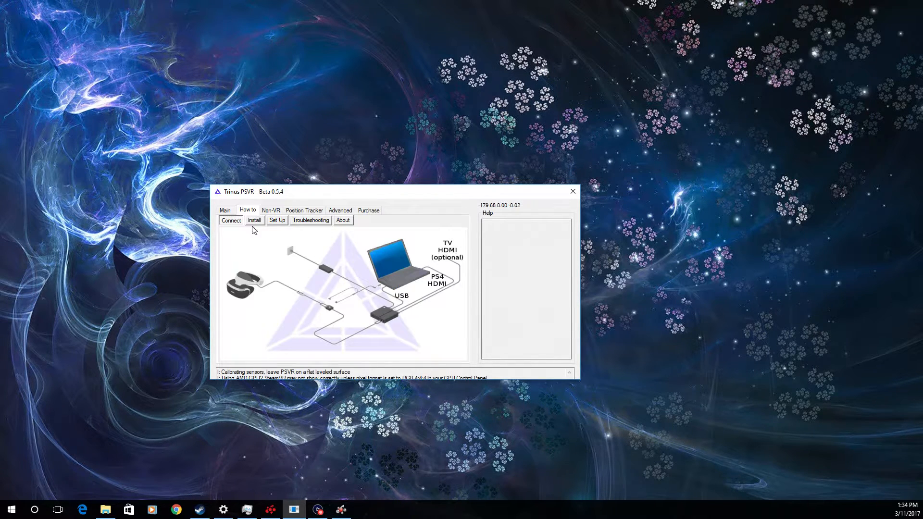
# - View the SteamVR driver Install page, go back to Connect, then return to Main settings
pyautogui.click(254, 219)
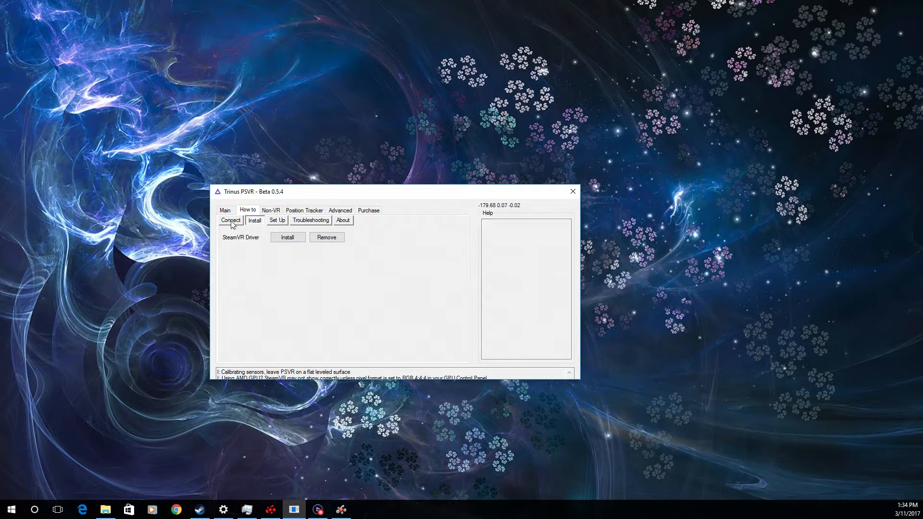
pyautogui.click(231, 220)
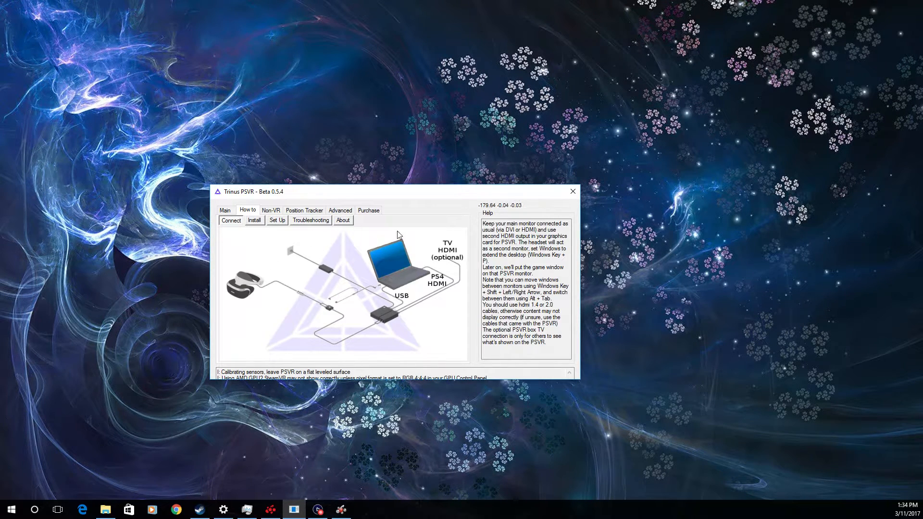
pyautogui.moveTo(289, 339)
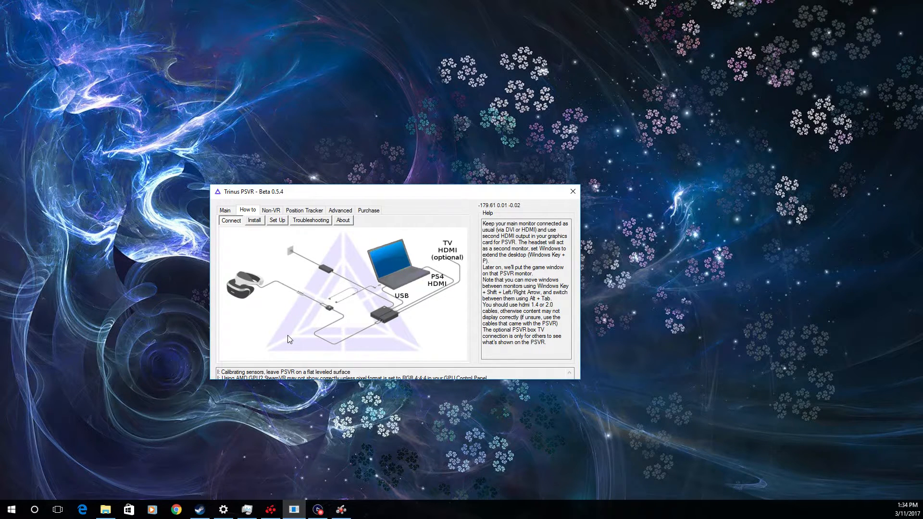
pyautogui.moveTo(393, 284)
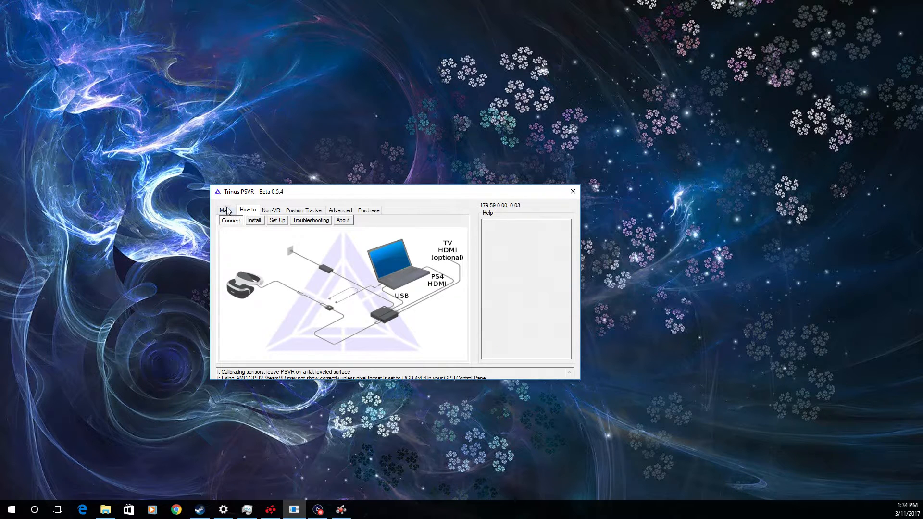
pyautogui.click(224, 210)
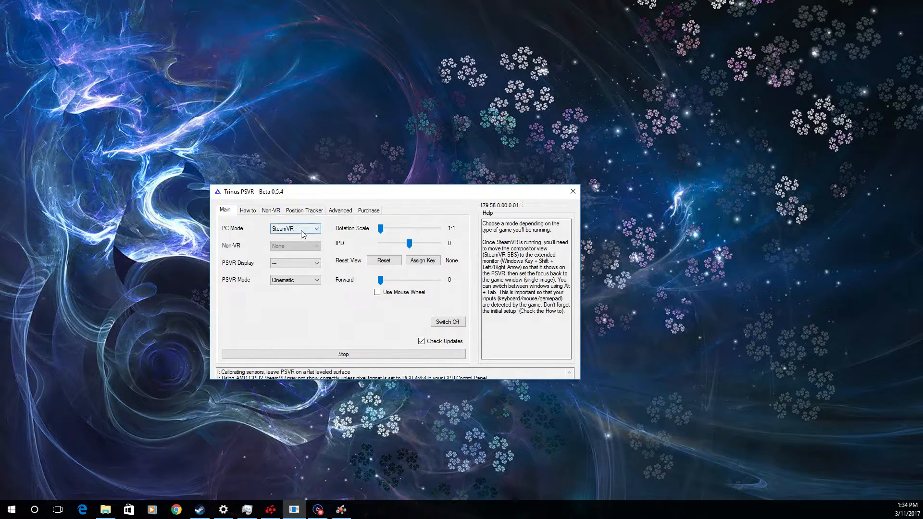
pyautogui.click(315, 229)
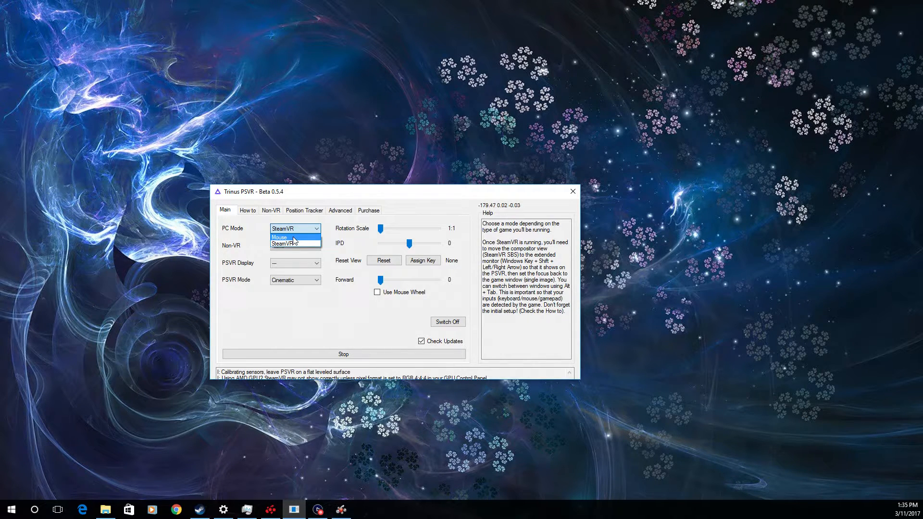
pyautogui.click(294, 229)
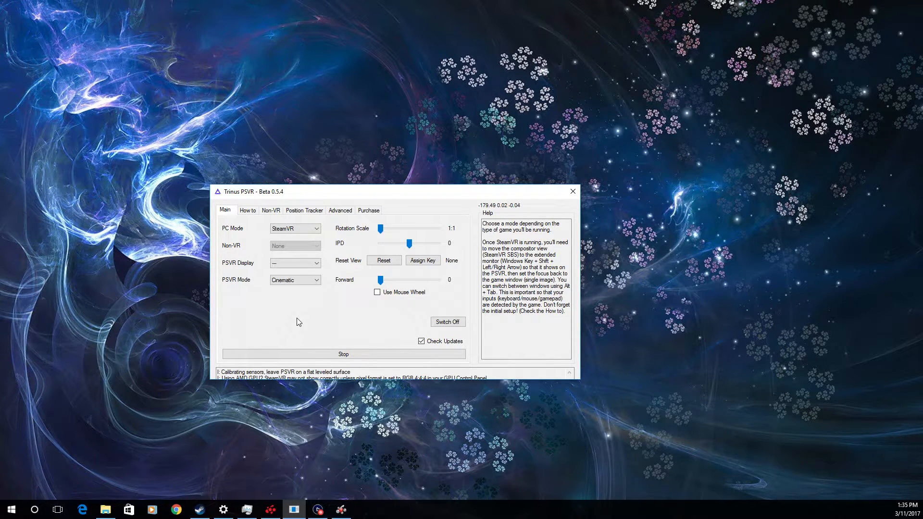
pyautogui.moveTo(279, 295)
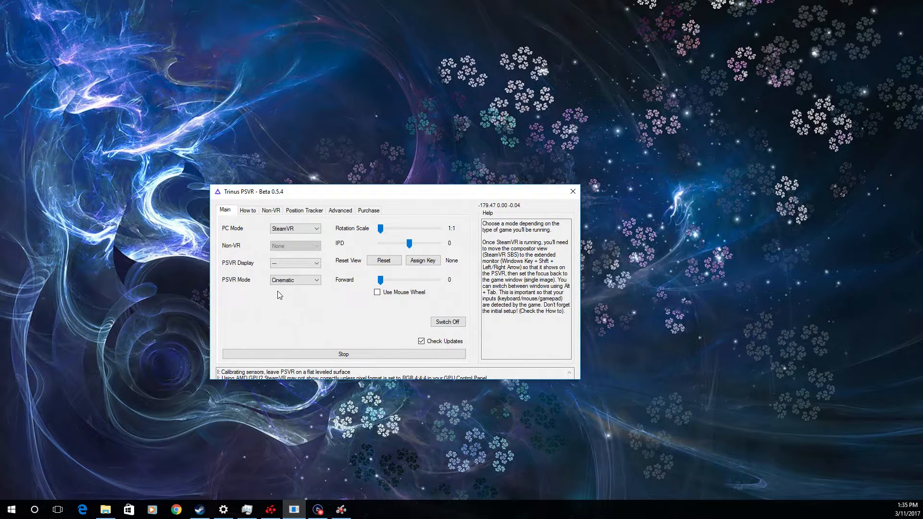
pyautogui.click(294, 279)
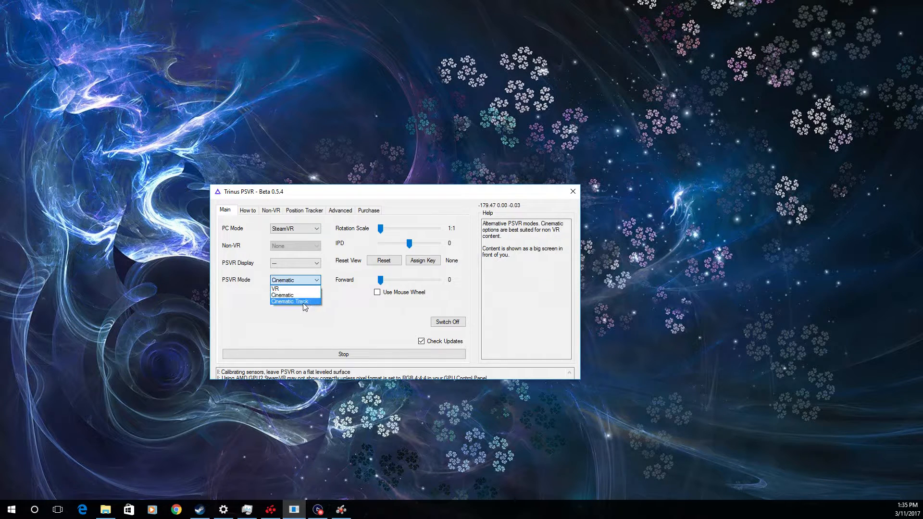
pyautogui.moveTo(290, 302)
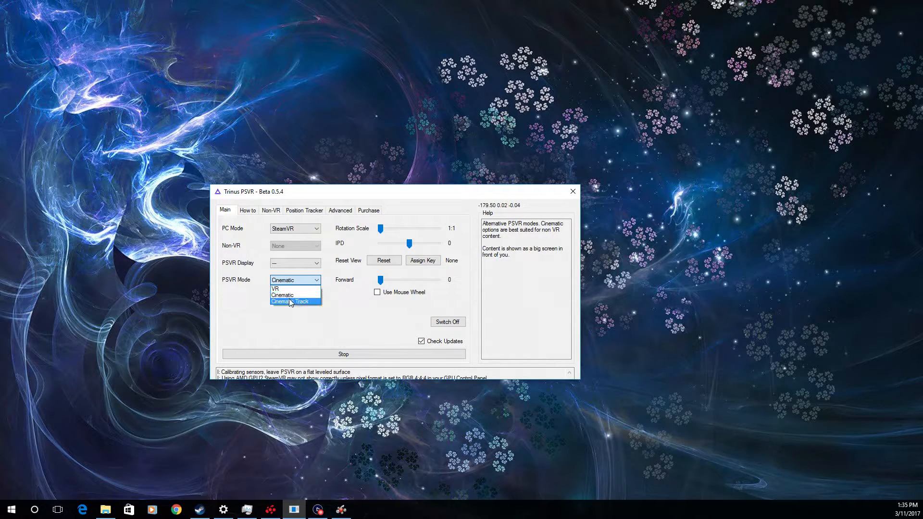
pyautogui.moveTo(283, 295)
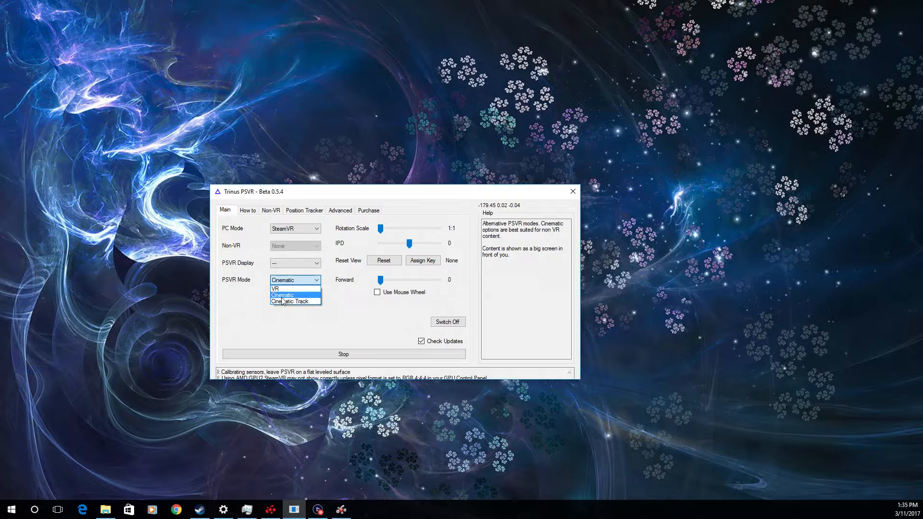
pyautogui.moveTo(283, 295)
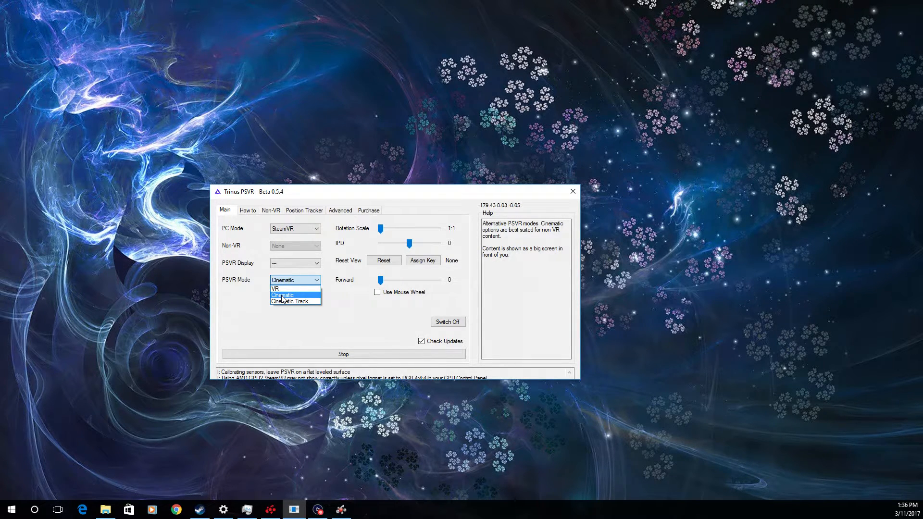
pyautogui.moveTo(283, 288)
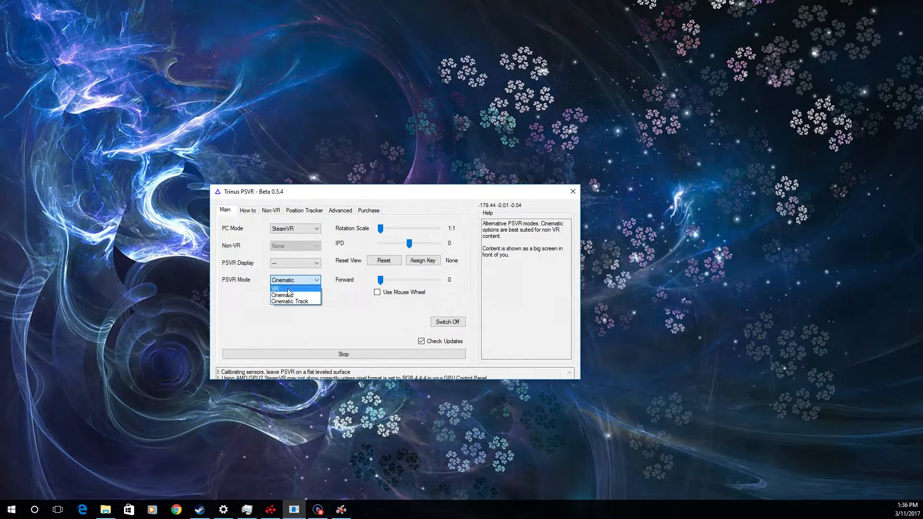
pyautogui.click(283, 295)
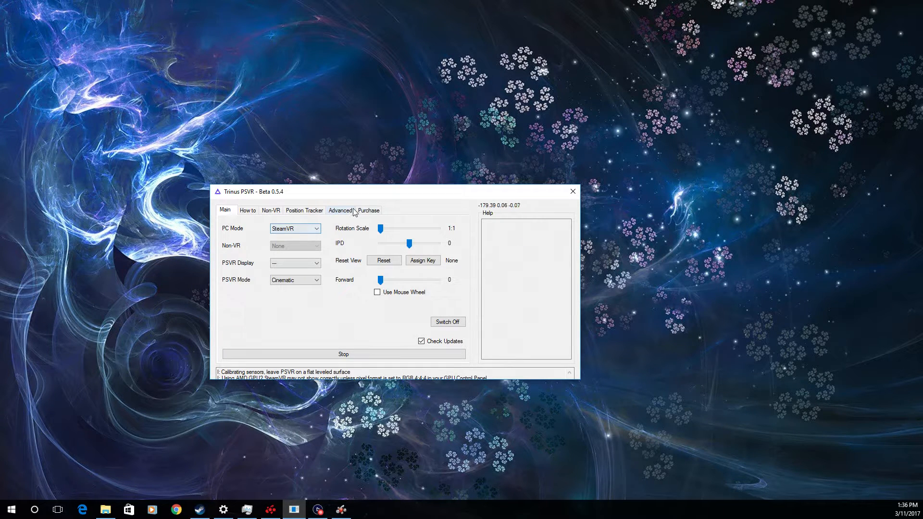
# - Look over the Advanced lens and FreePIE settings, return to Main, then bring up Windows Start
pyautogui.click(340, 210)
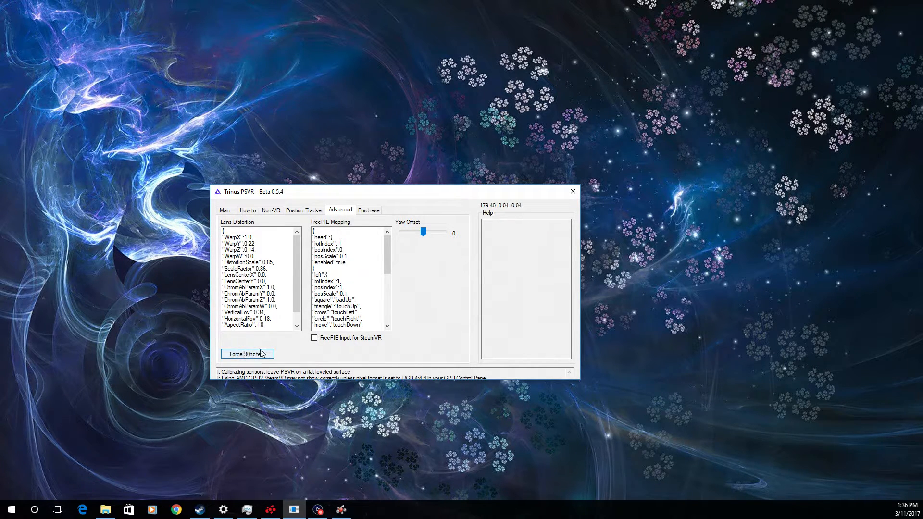
pyautogui.click(225, 211)
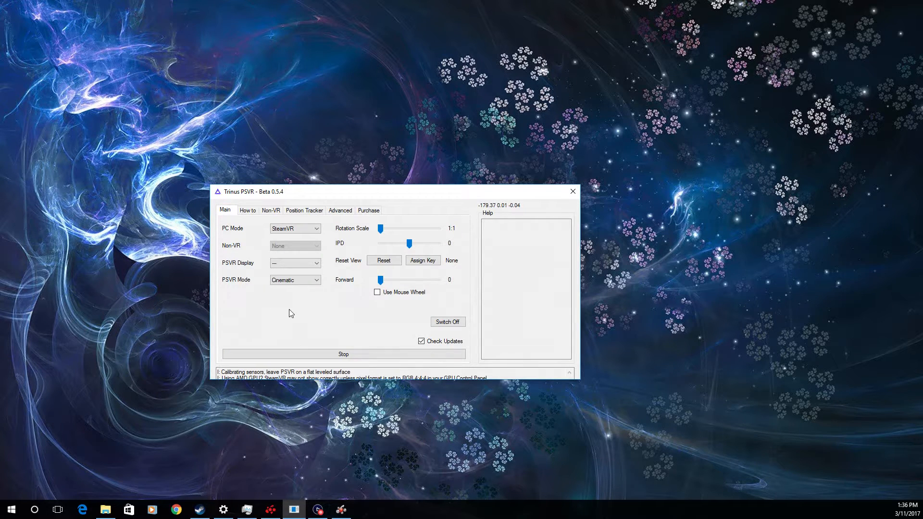
pyautogui.moveTo(279, 324)
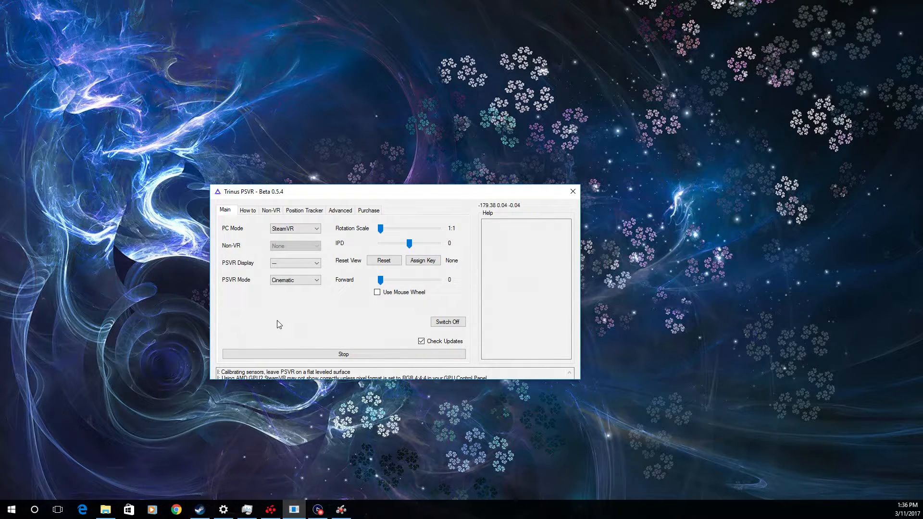
pyautogui.moveTo(245, 259)
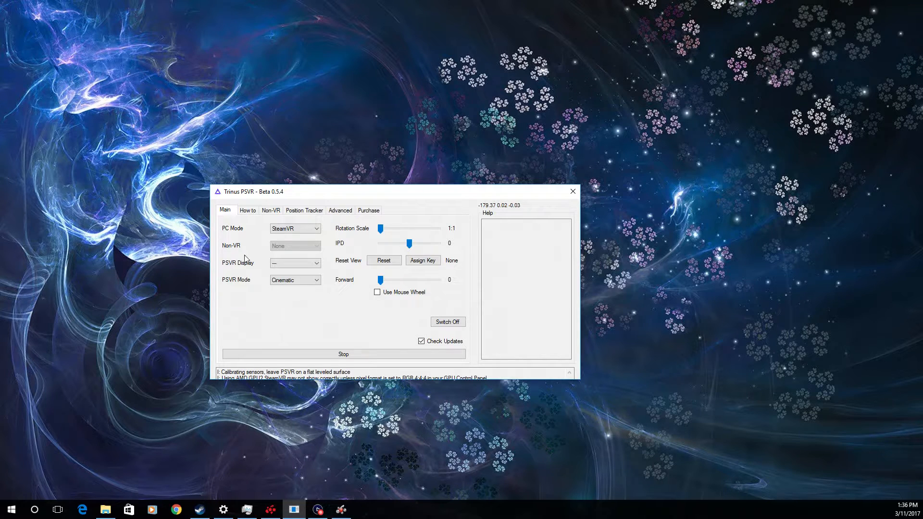
pyautogui.click(10, 509)
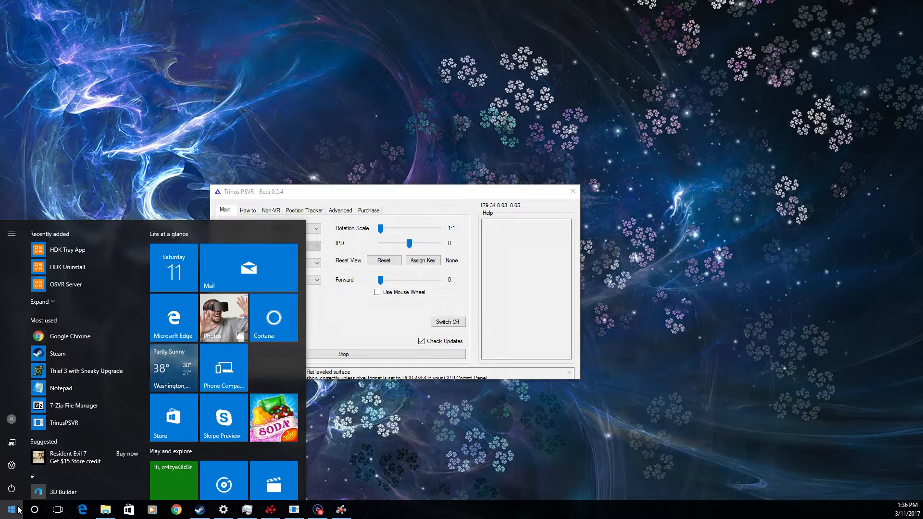
# - Search Windows for 'custom' to launch Custom Resolution Utility
pyautogui.click(35, 510)
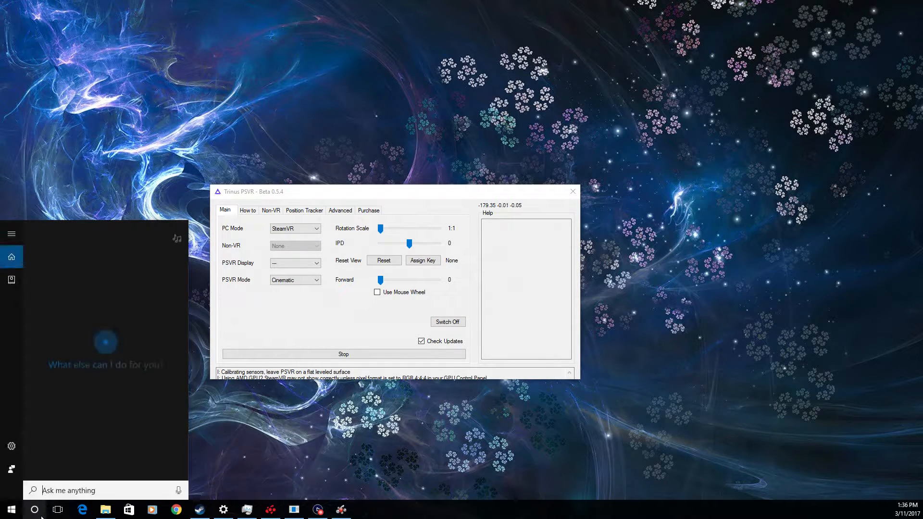
pyautogui.write('custom')
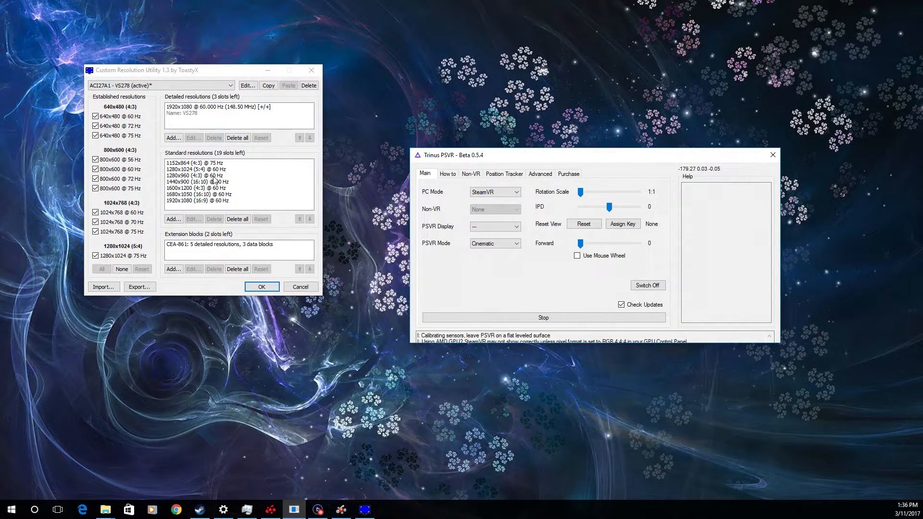
pyautogui.moveTo(150, 128)
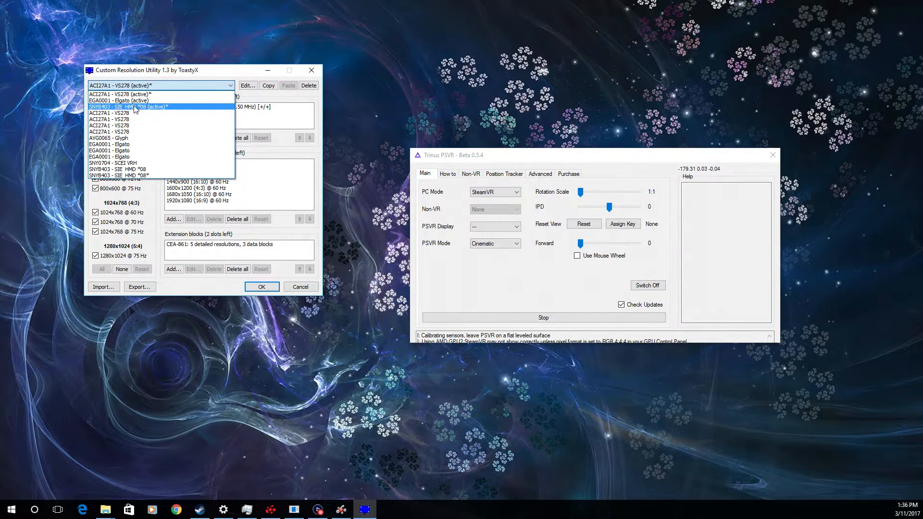
# - Select the SNY8403 - SIE HMD *08 display for the 2560x1440 @ 120 Hz resolution, then go to Windows display settings
pyautogui.click(127, 107)
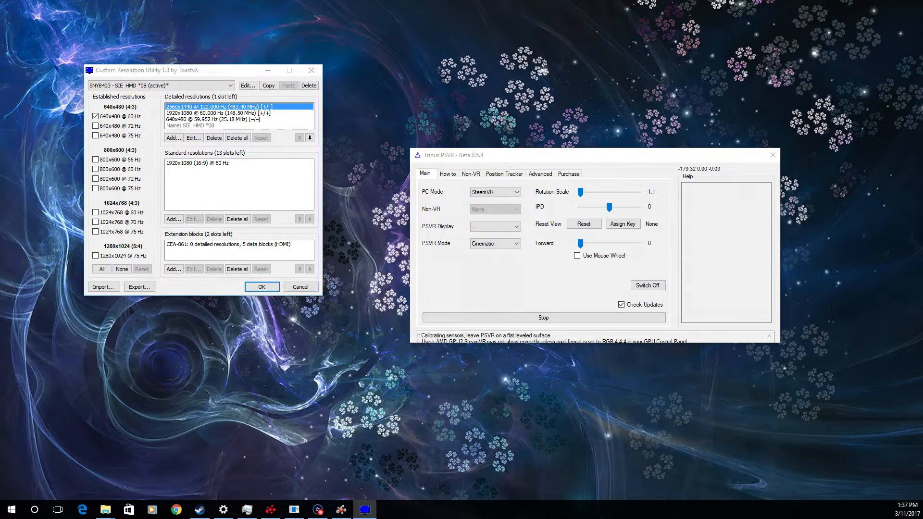
pyautogui.click(223, 510)
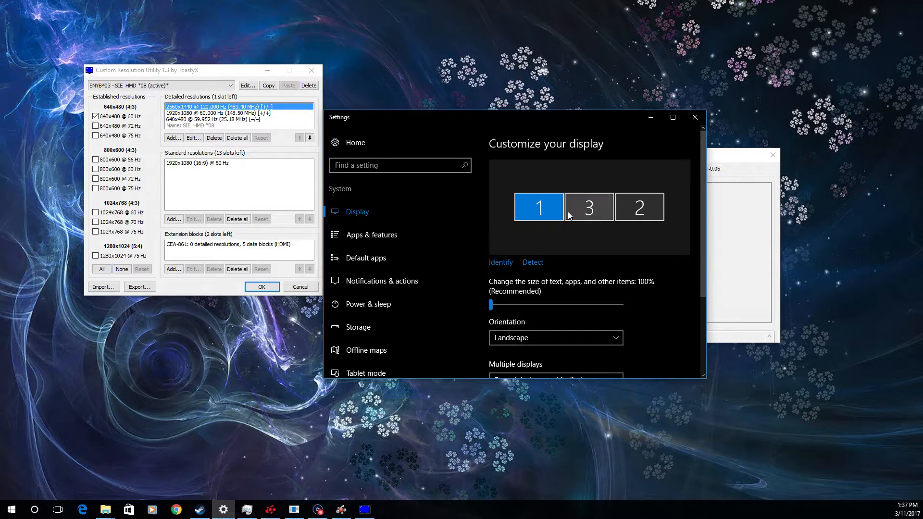
# - Select display 2, identify it, and list its available resolutions in Advanced display settings
pyautogui.click(638, 207)
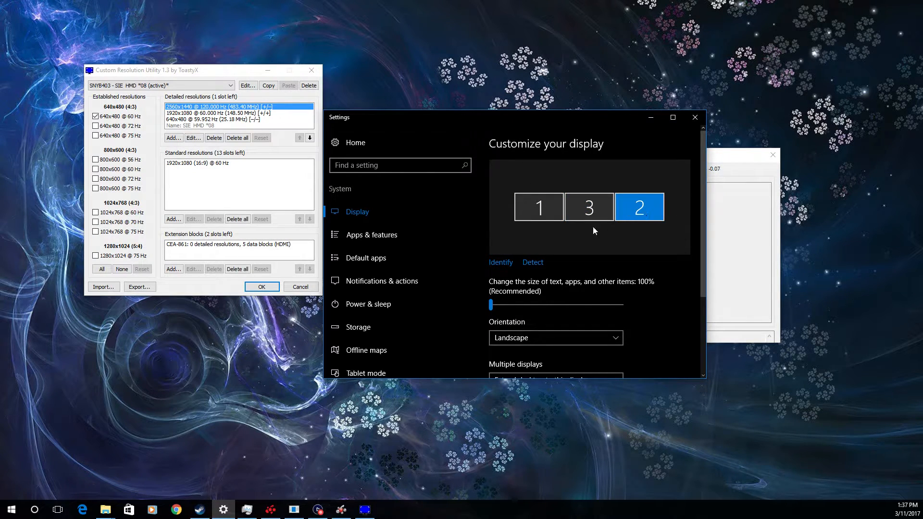
pyautogui.click(500, 262)
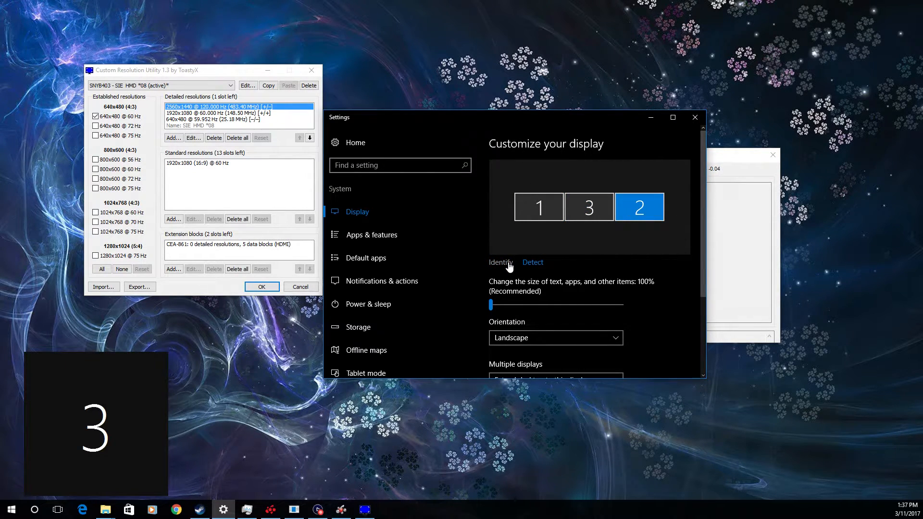
pyautogui.scroll(-3)
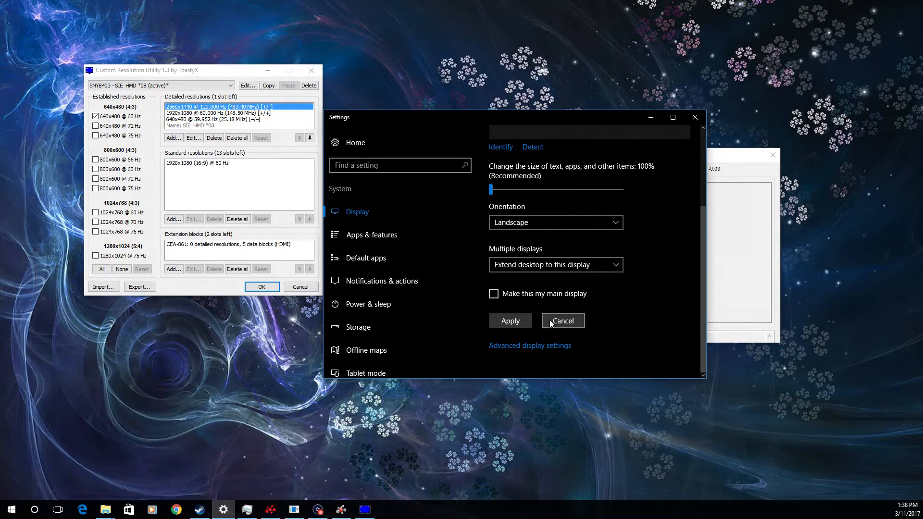
pyautogui.click(529, 346)
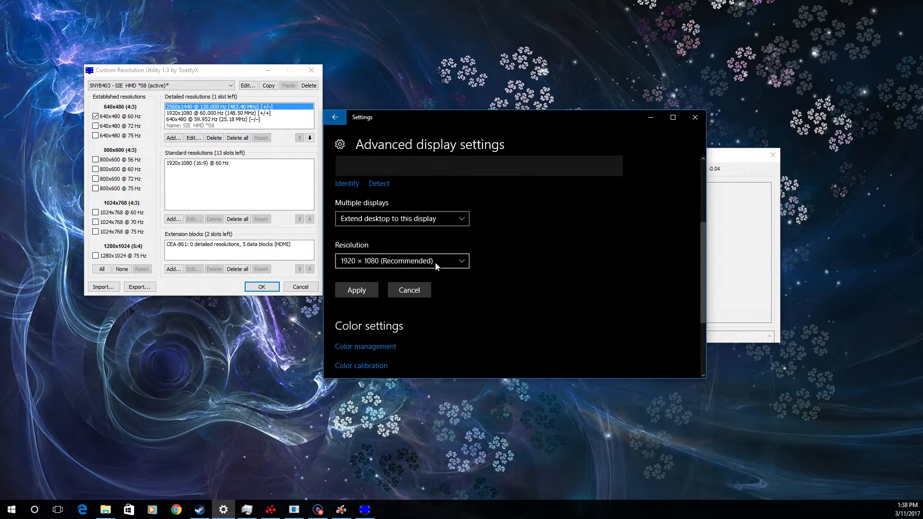
pyautogui.click(402, 260)
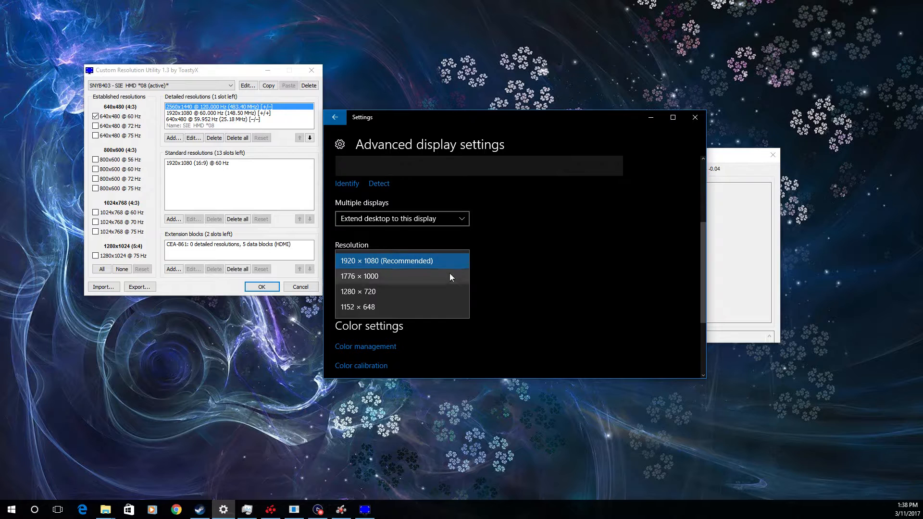
pyautogui.moveTo(535, 272)
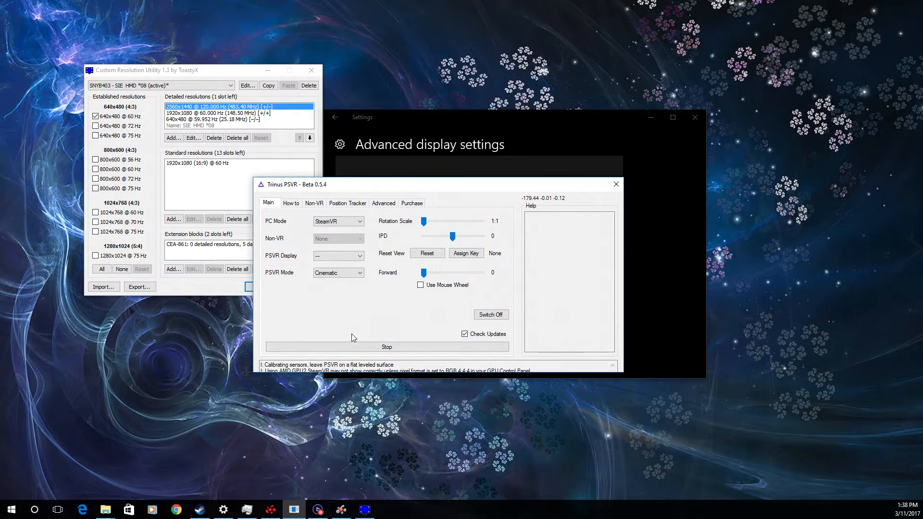
# - Stop the PSVR tracking and start it again
pyautogui.click(387, 348)
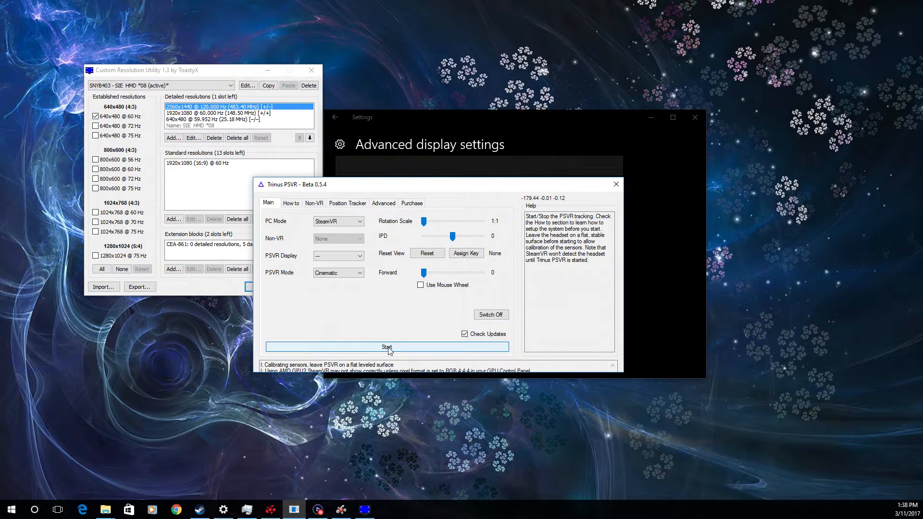
pyautogui.click(386, 347)
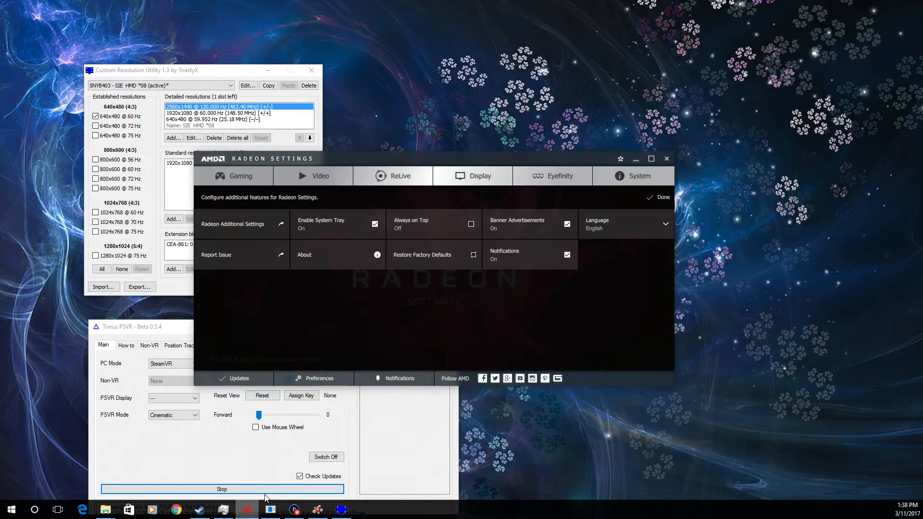
pyautogui.moveTo(473, 175)
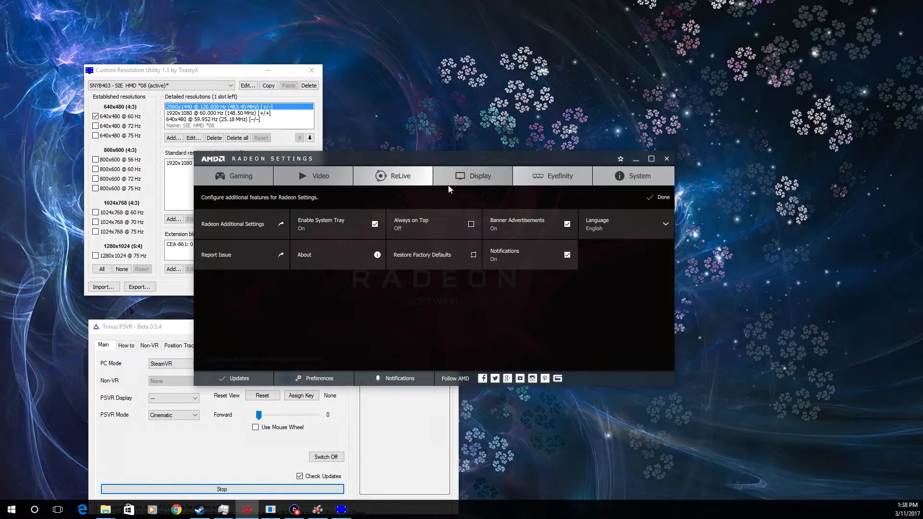
# - Show the Radeon Display page to review display 2's super resolution, GPU and HDMI scaling
pyautogui.click(472, 175)
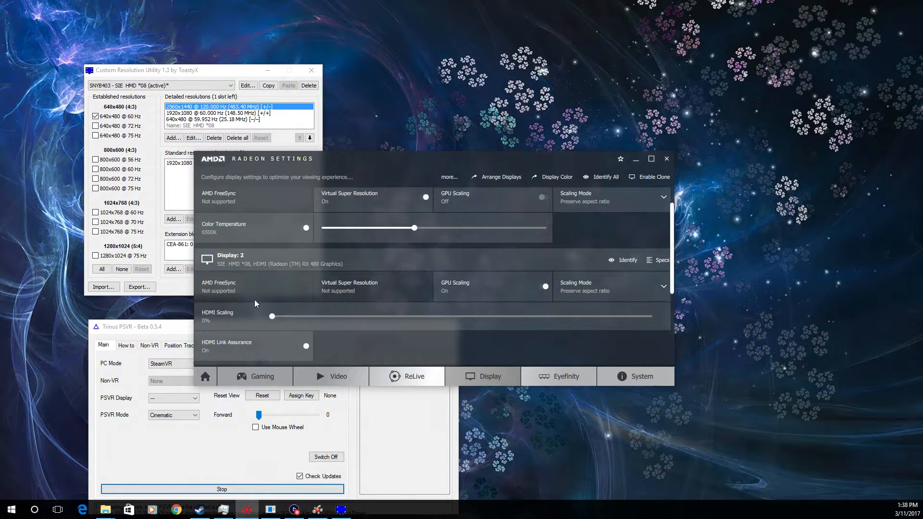
pyautogui.moveTo(355, 292)
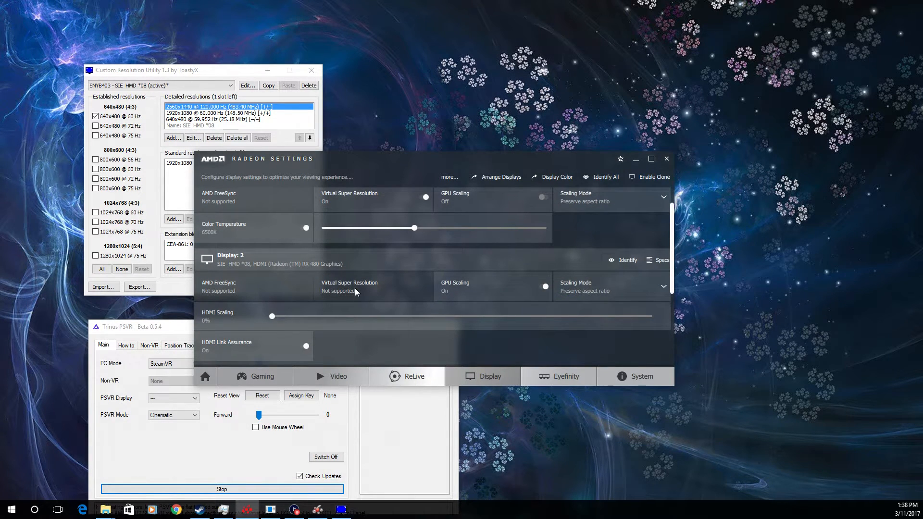
pyautogui.moveTo(549, 167)
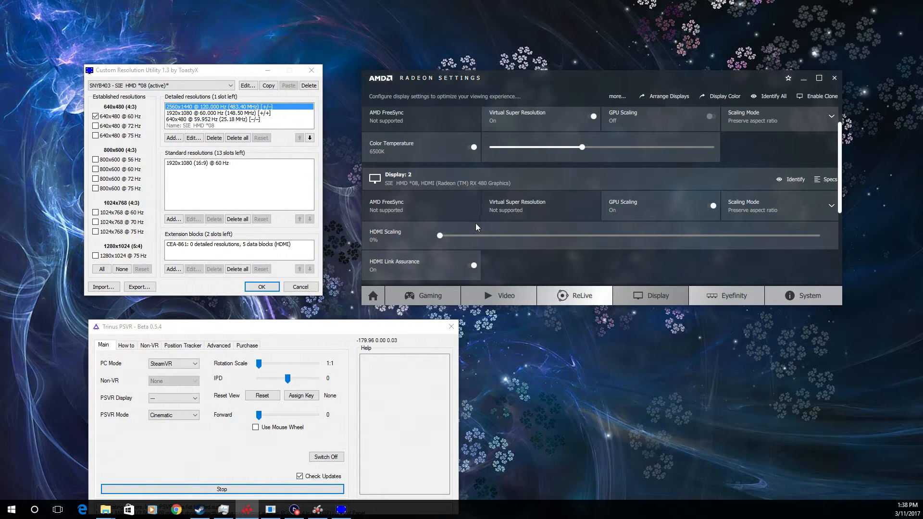
pyautogui.moveTo(523, 206)
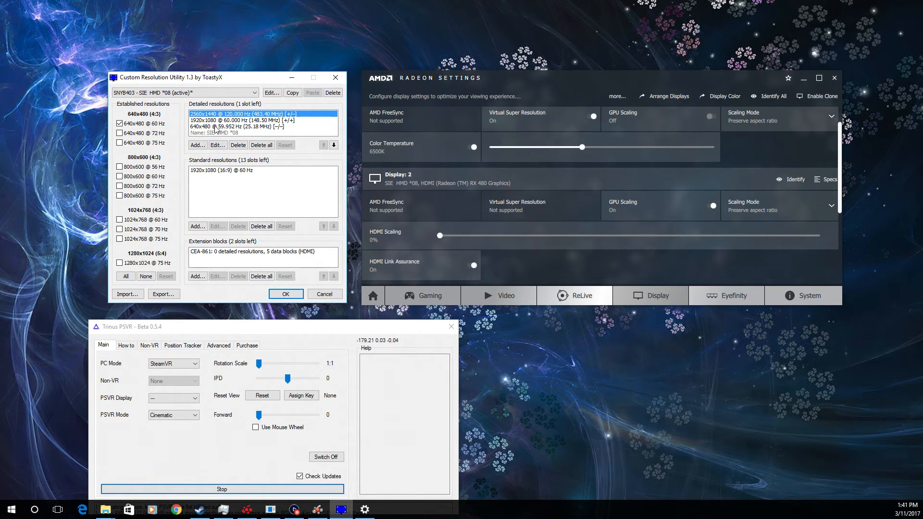
pyautogui.moveTo(213, 261)
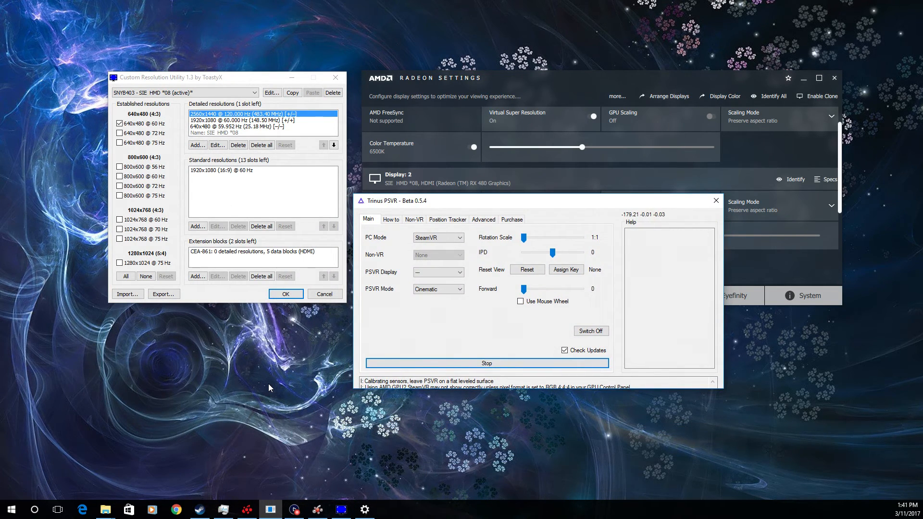
pyautogui.moveTo(317, 339)
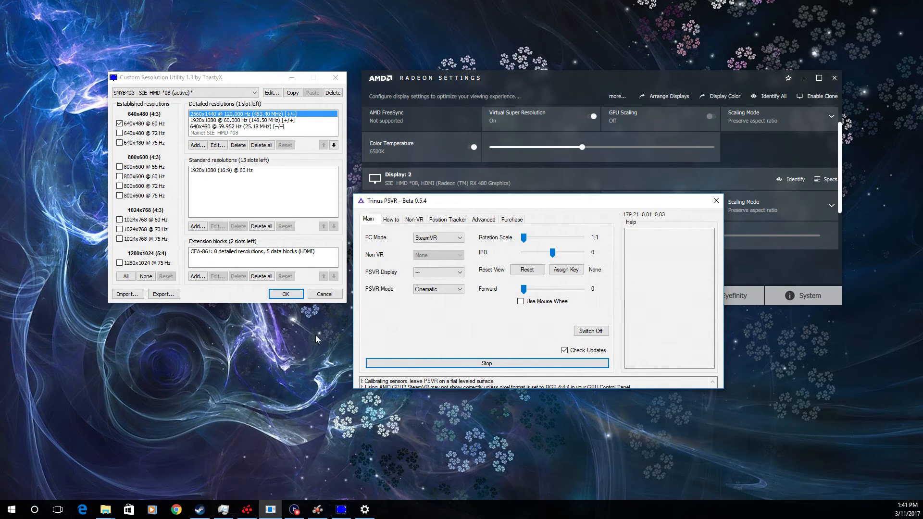
# - Drag the resolution utility window left so Trinus PSVR sits centred in front
pyautogui.moveTo(171, 77); pyautogui.dragTo(115, 150)
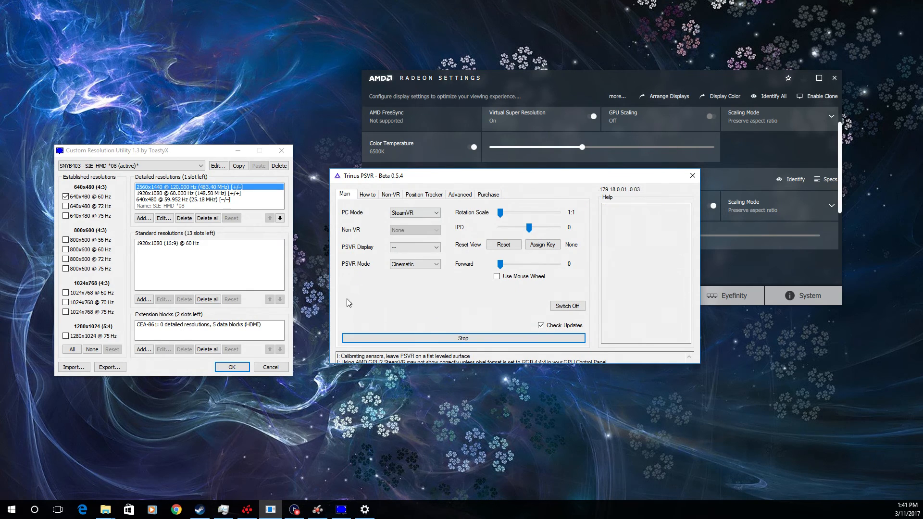
pyautogui.moveTo(270, 318)
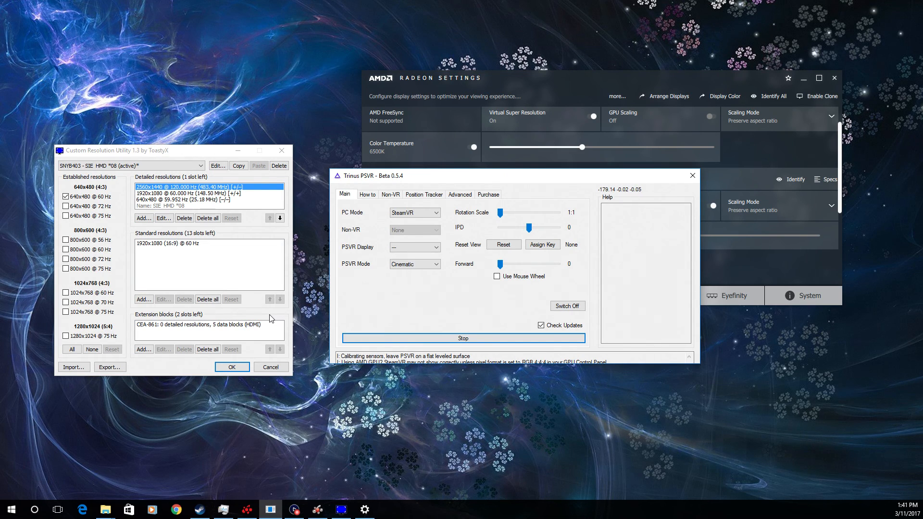
pyautogui.moveTo(282, 391)
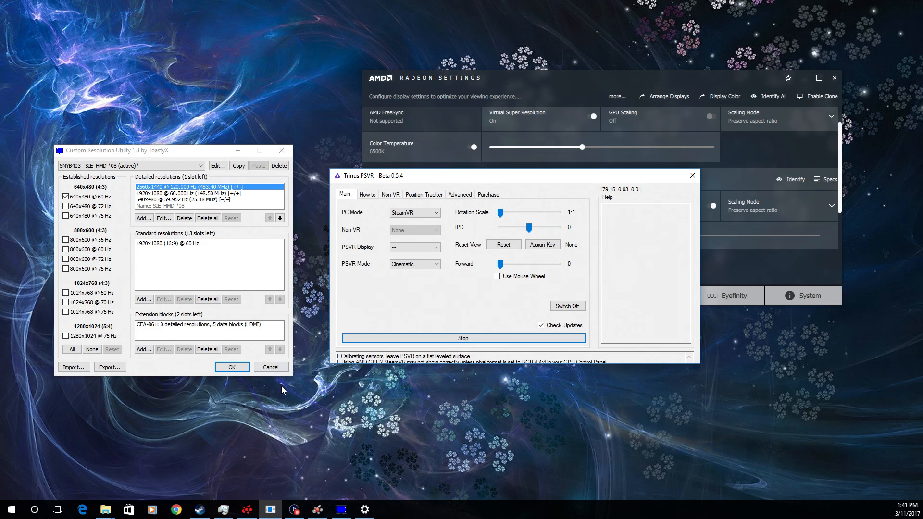